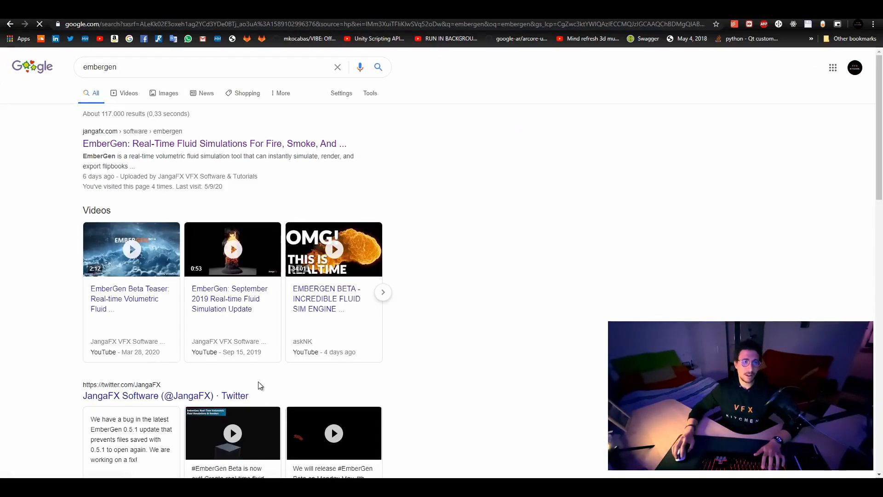
Open the 'EmberGen: Real-Time Fluid Simulations' result at jangafx.com/software/embergen
click(215, 143)
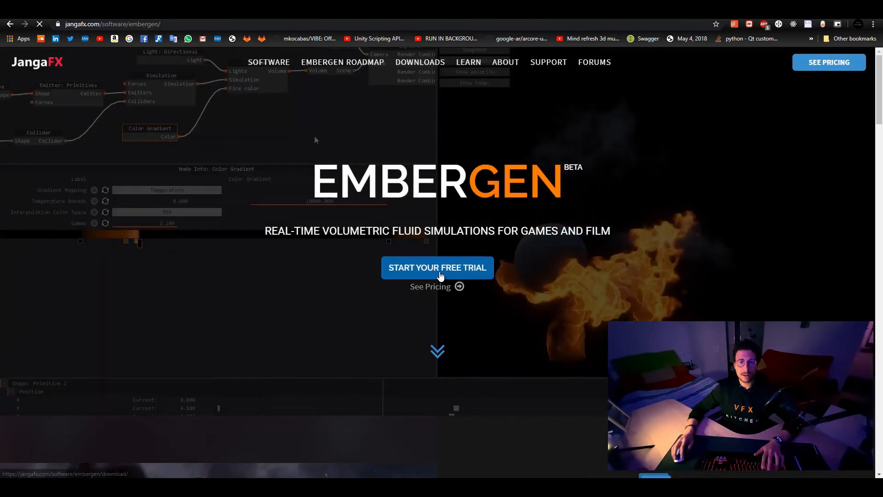
mouse_move(601, 267)
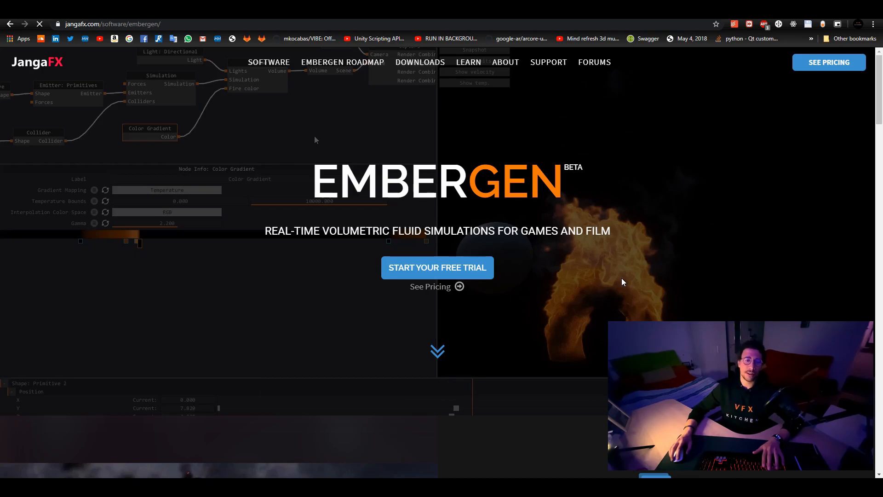
mouse_move(479, 271)
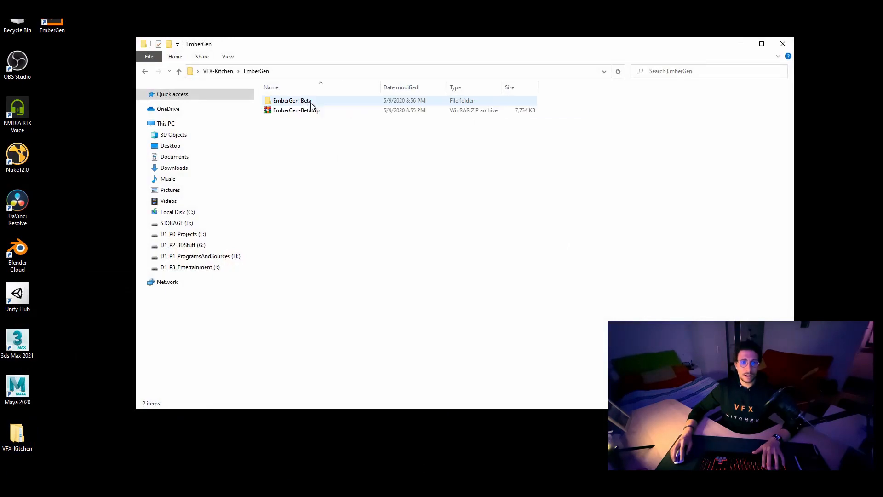
Open EmberGen-Beta, read the README notes, then select embergen_beta_0_5_1_installer.exe
double_click(292, 100)
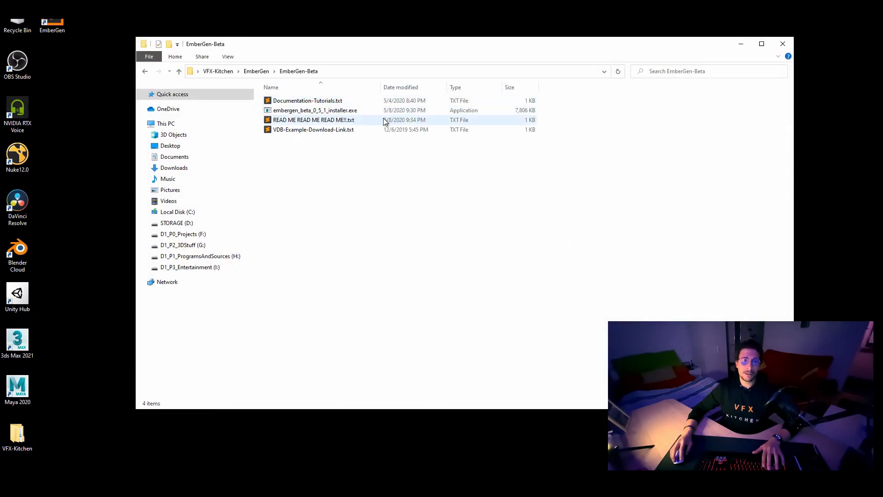
click(313, 120)
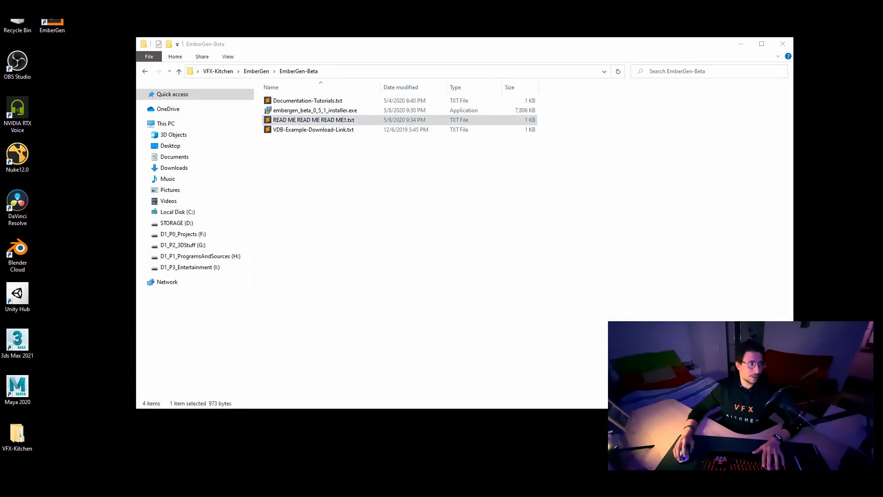
double_click(313, 120)
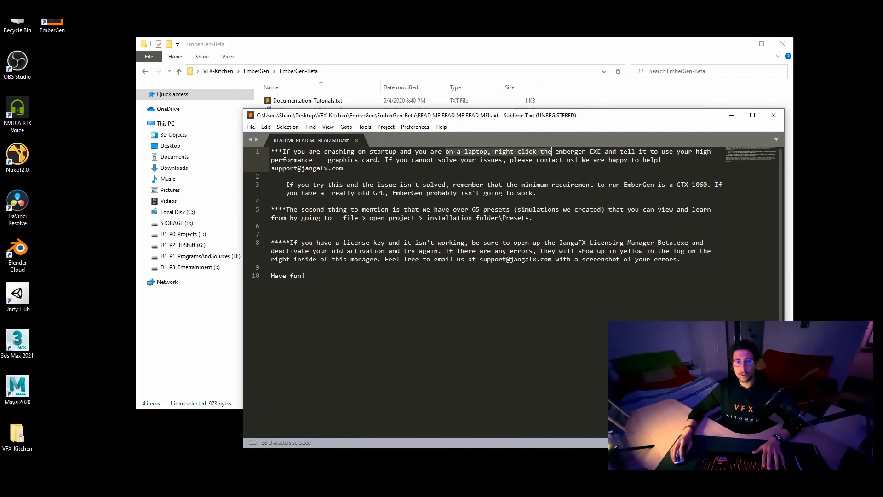
click(538, 221)
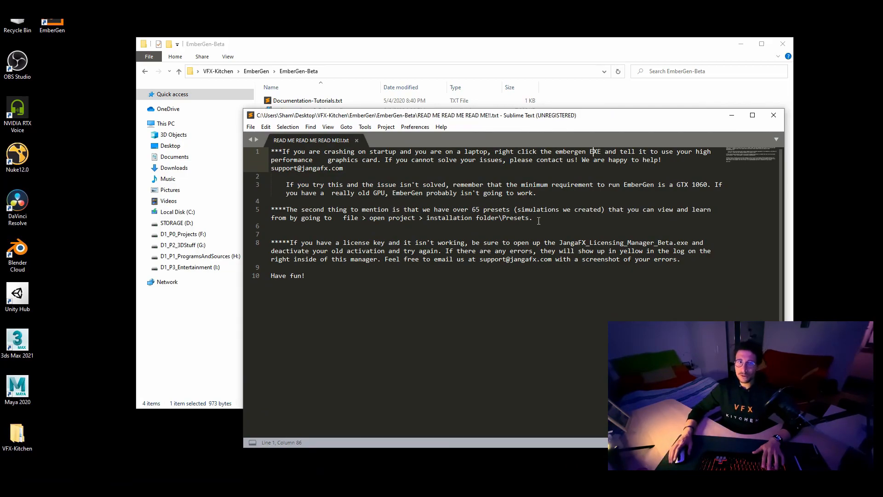
mouse_move(632, 196)
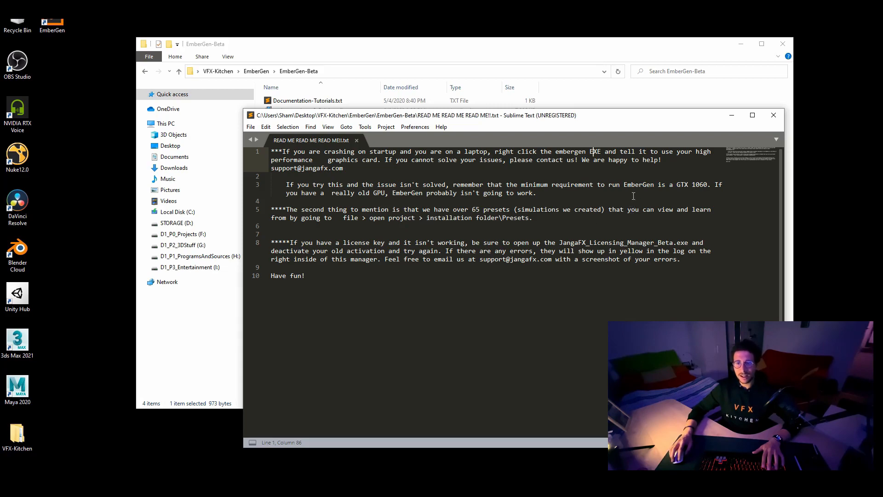
click(772, 114)
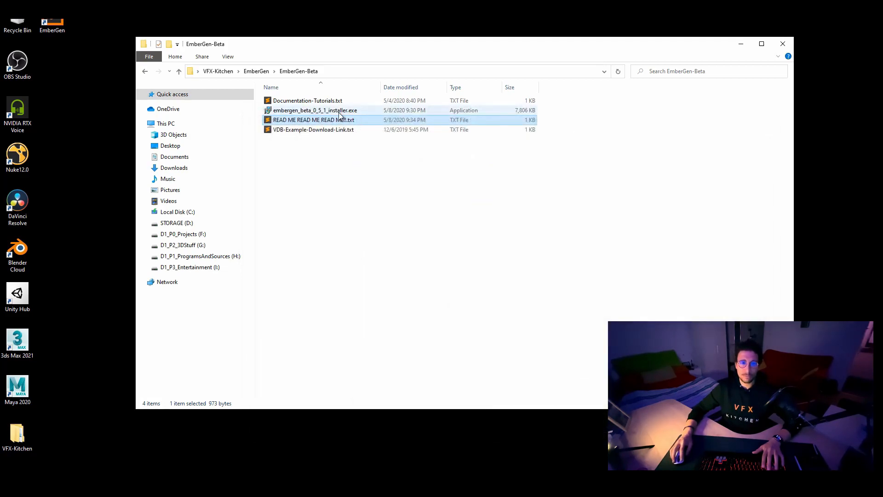
click(314, 110)
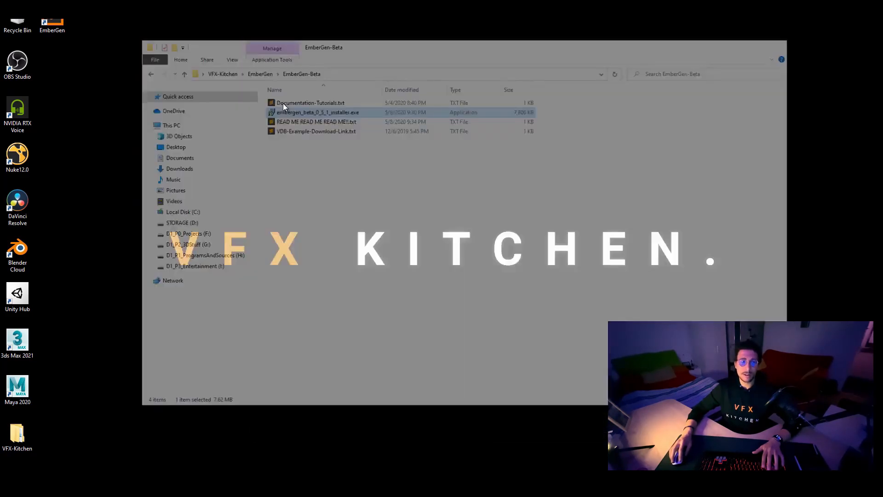
Launch EmberGen and sort Task Manager processes by CPU, then GPU usage
double_click(318, 112)
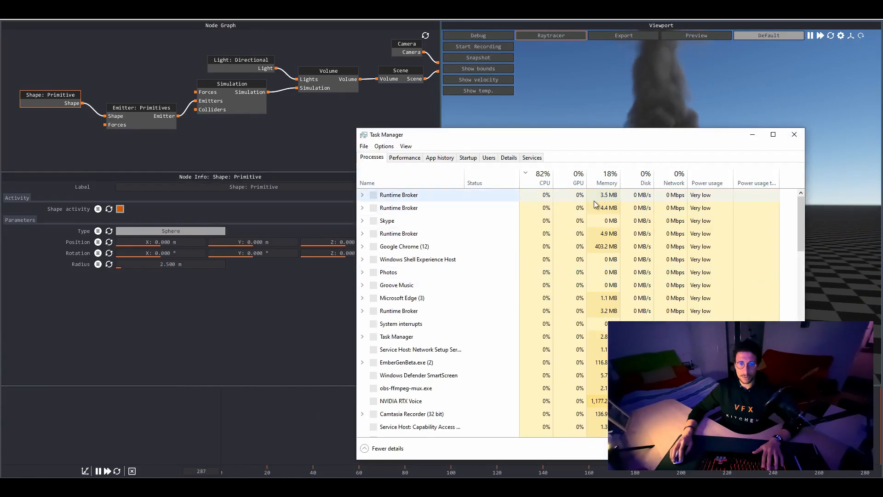
click(543, 182)
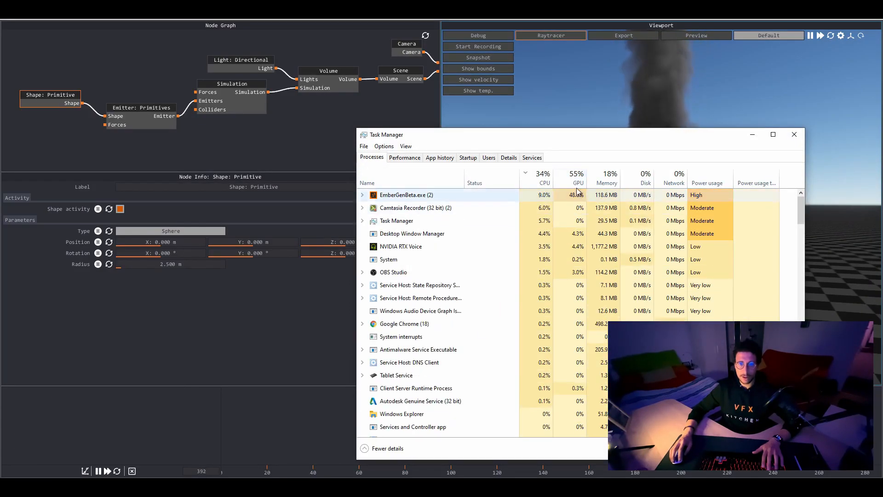
click(577, 179)
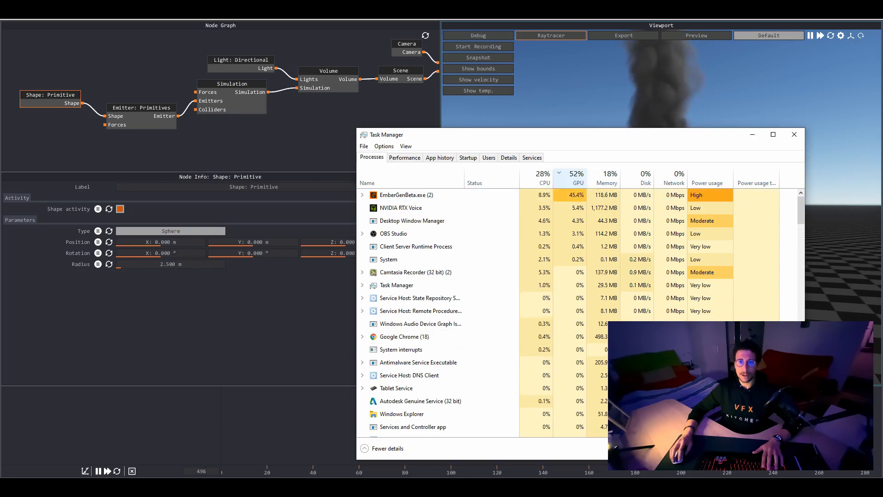
click(6, 7)
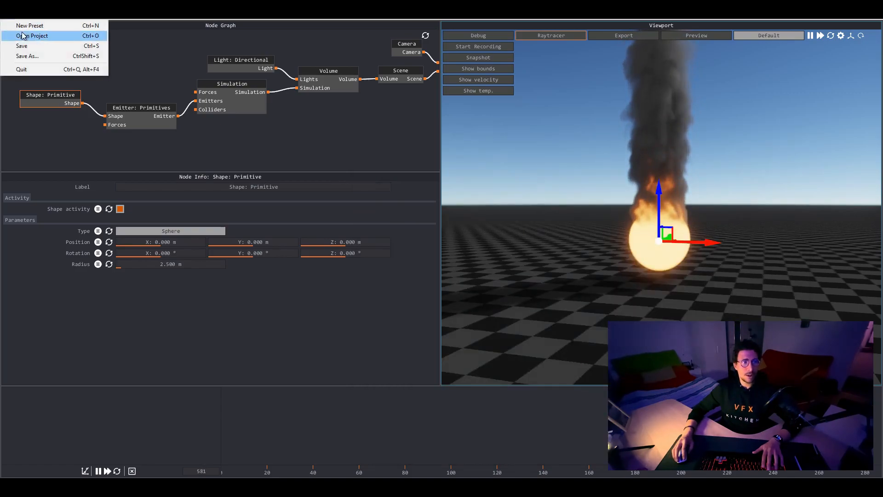
Load the crazy rocket .ember preset and watch it simulate beside Task Manager
click(32, 36)
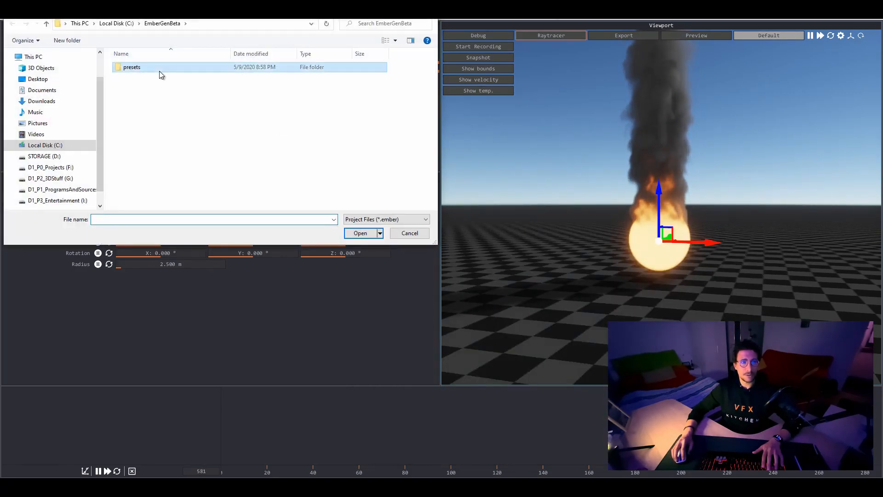
double_click(132, 67)
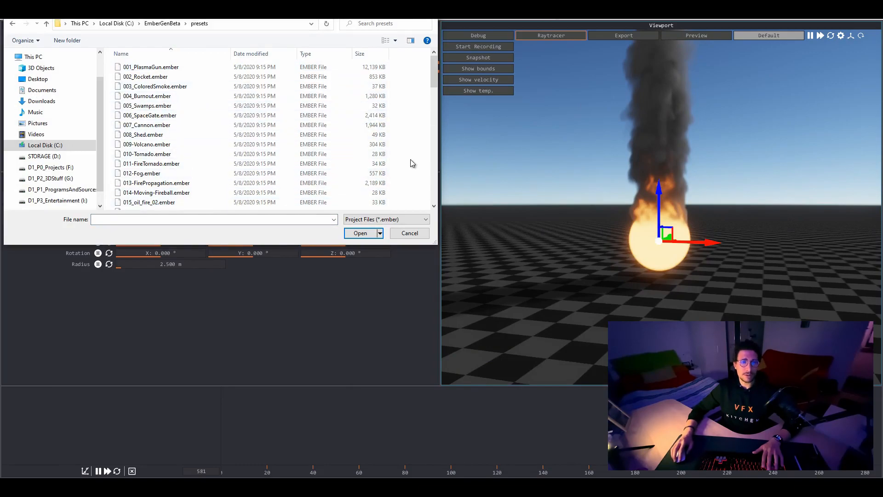
scroll(down, 3)
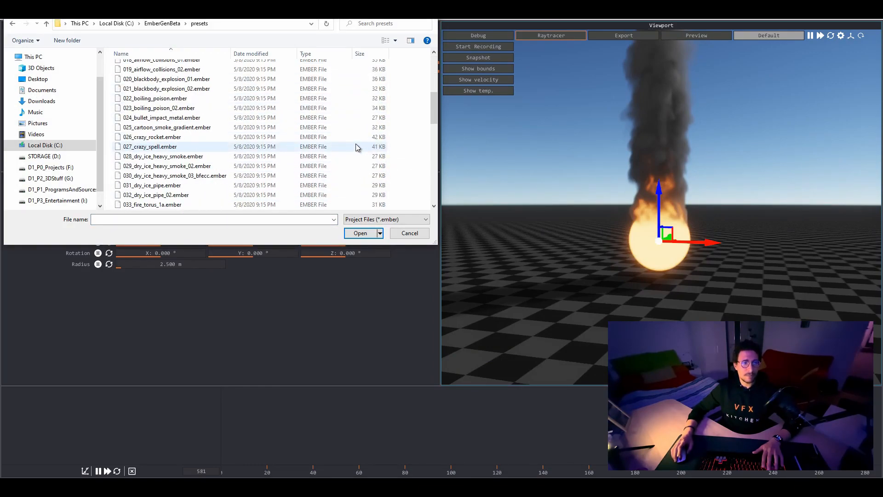
click(152, 137)
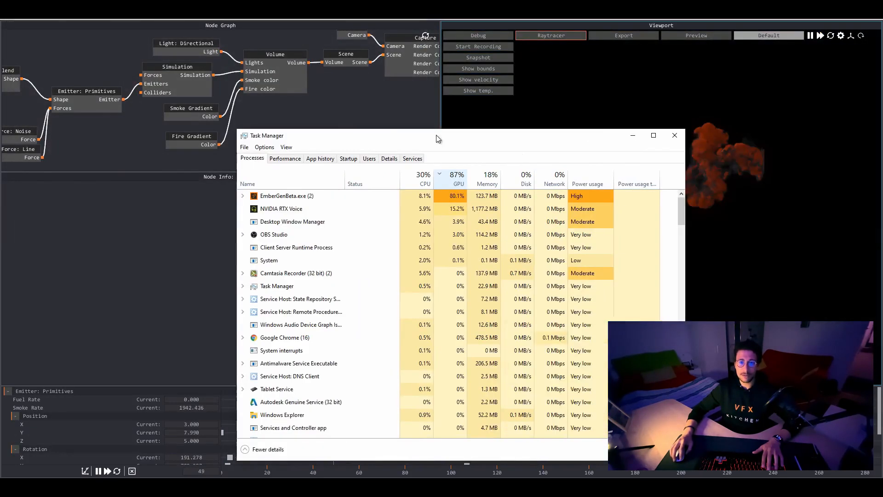
drag(434, 135, 268, 106)
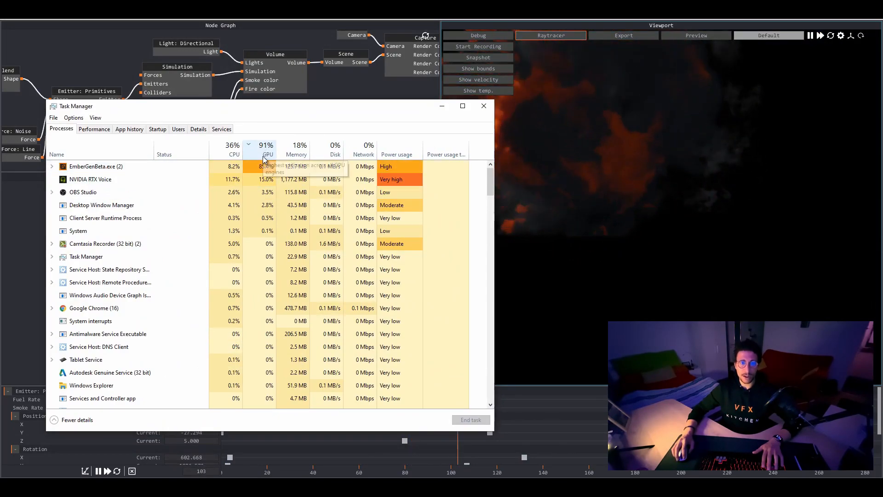
click(482, 106)
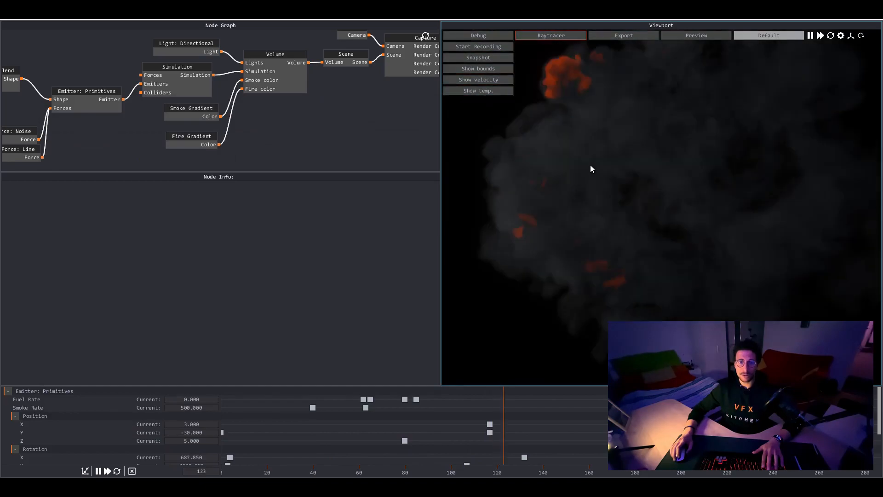
key(Ctrl+Shift+Esc)
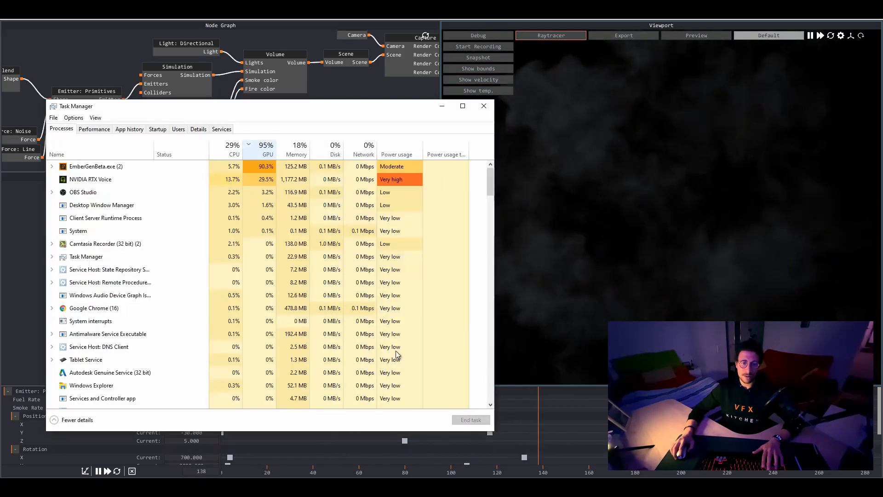
click(482, 106)
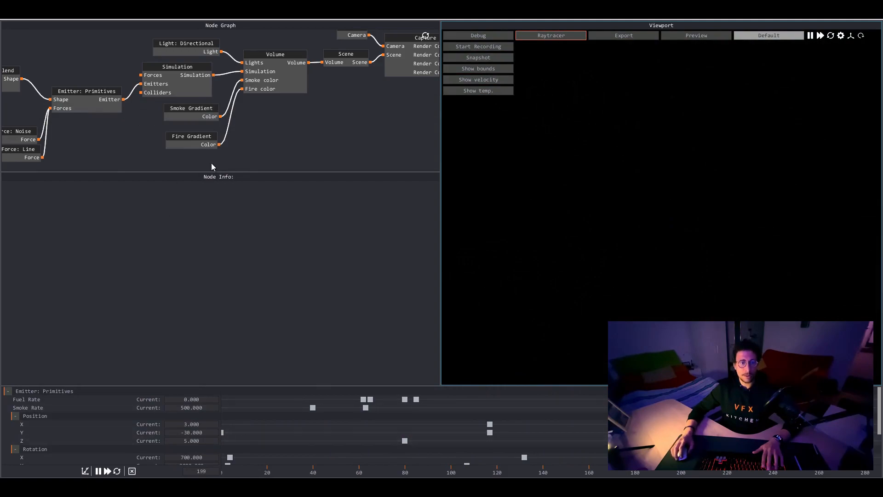
mouse_move(304, 114)
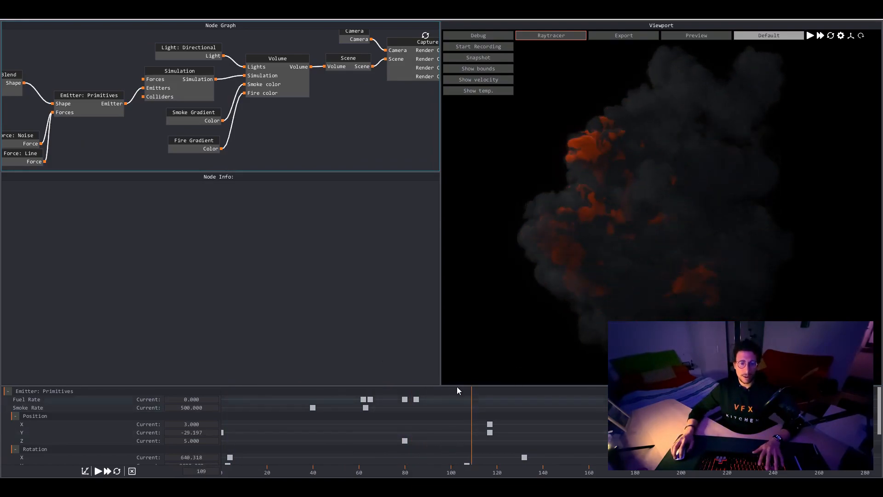
Wire an Export VDB node from the Simulation output and browse for its Filename
click(198, 79)
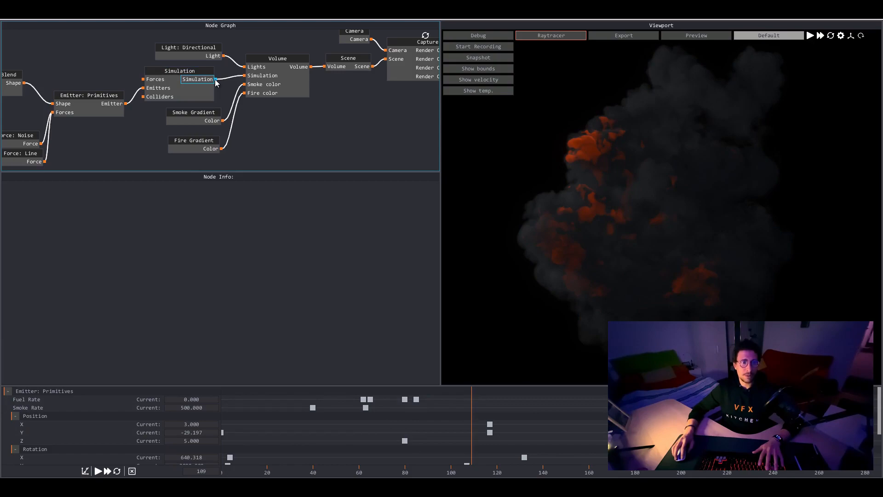
drag(214, 79, 286, 141)
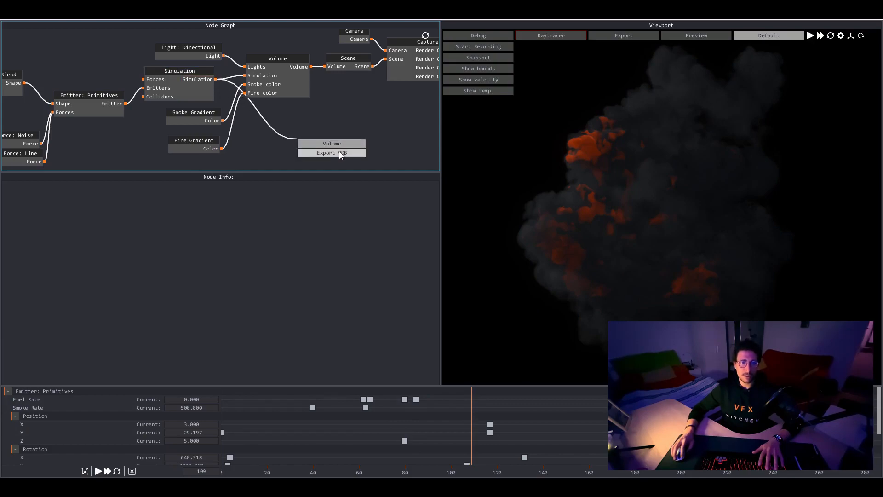
click(331, 152)
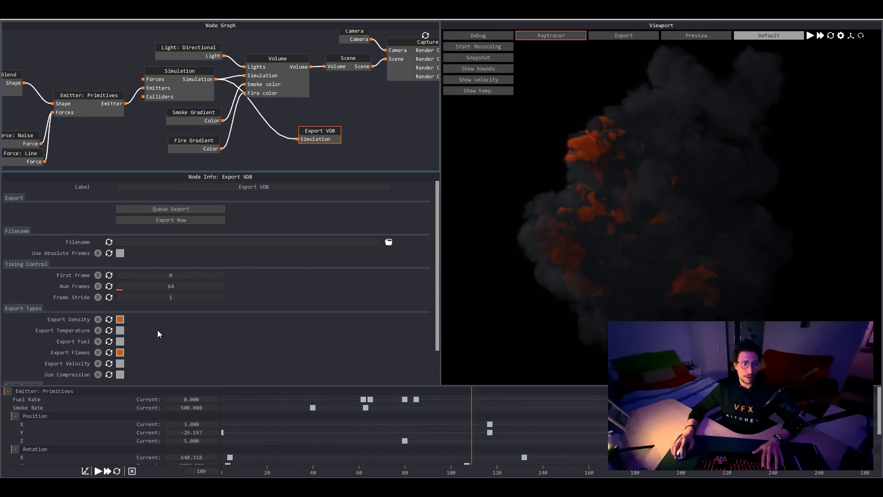
mouse_move(119, 371)
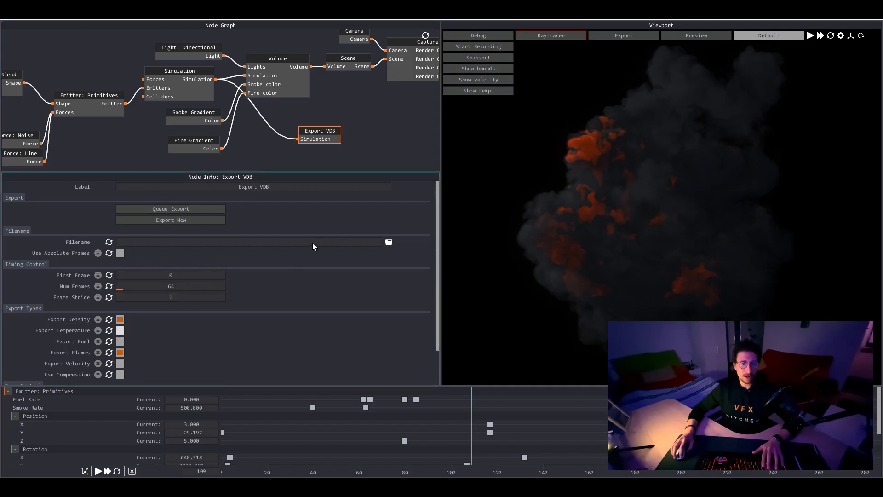
mouse_move(192, 247)
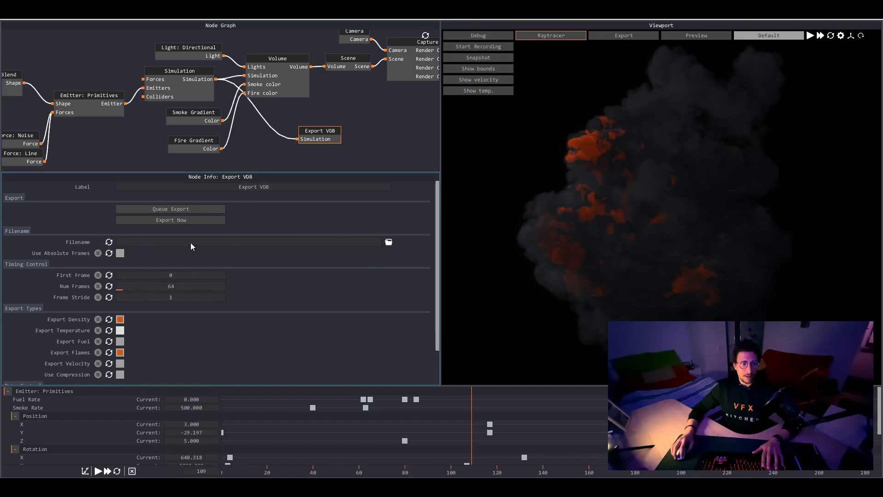
mouse_move(363, 248)
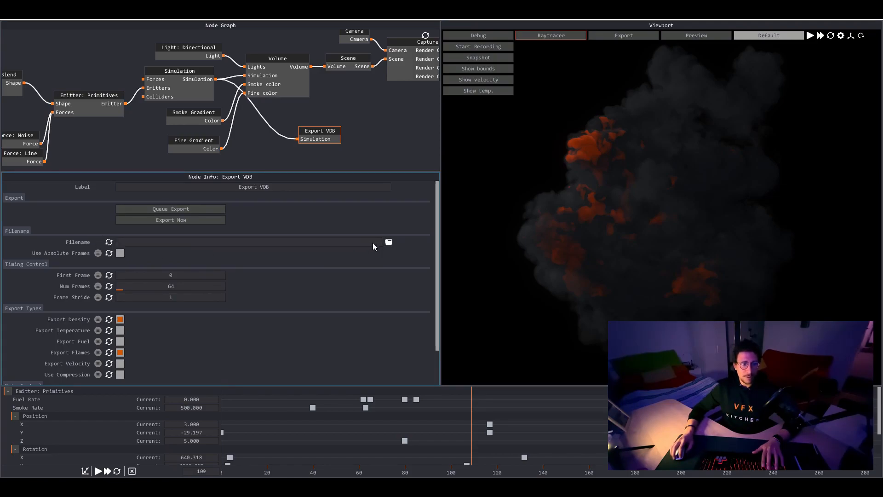
click(388, 243)
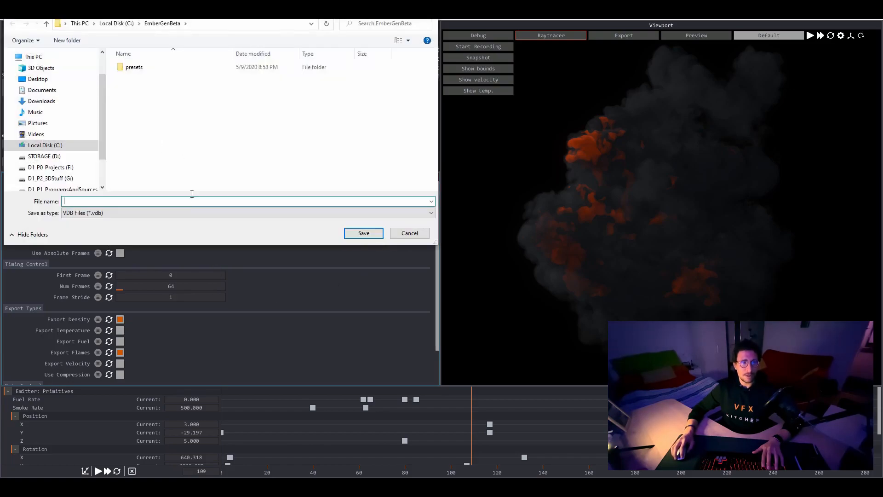
Save as rocket inside a new 'export' folder, exporting 150 frames
click(67, 40)
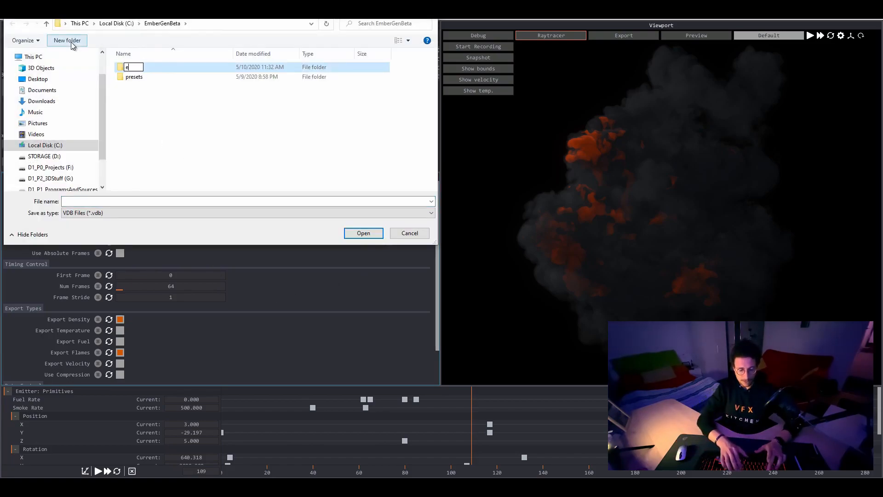
text(export)
click(247, 201)
text(rocket)
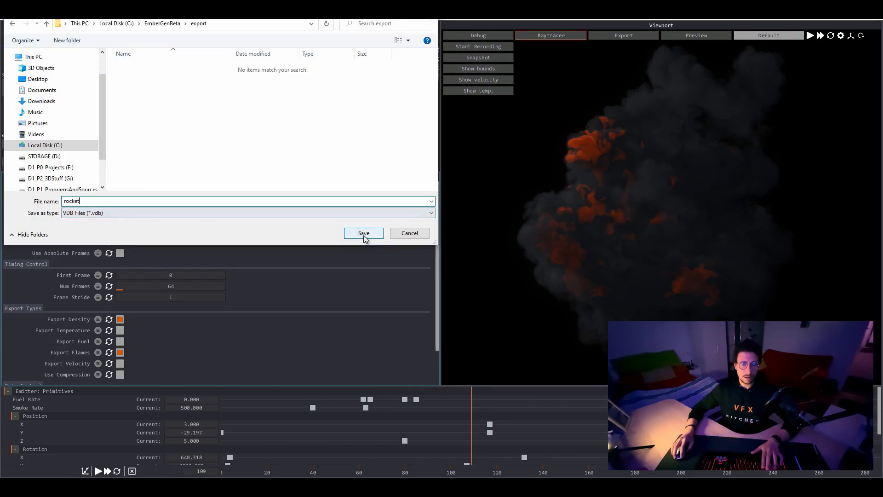
click(363, 233)
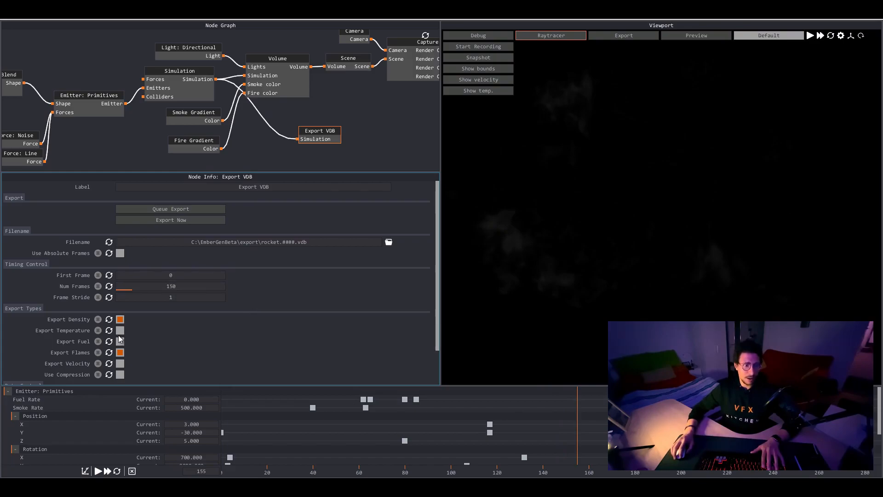
Enable Export Temperature and run Export Now to write the rocket VDB sequence
click(120, 330)
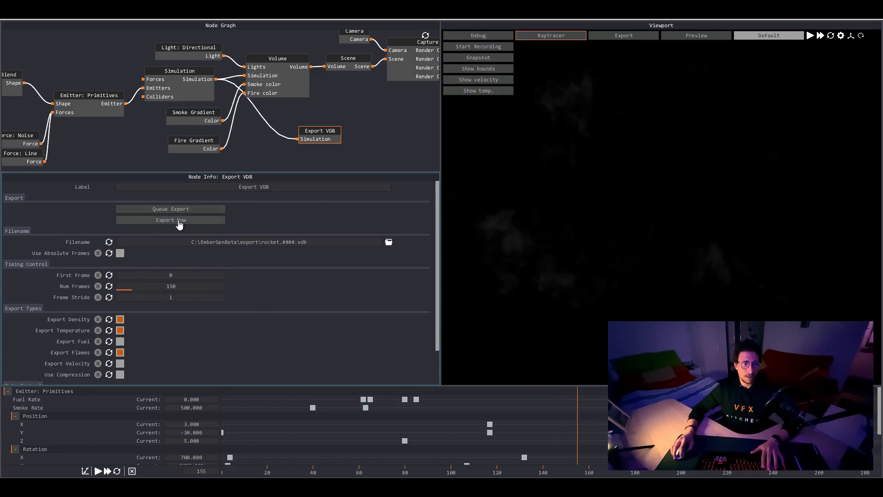
mouse_move(204, 227)
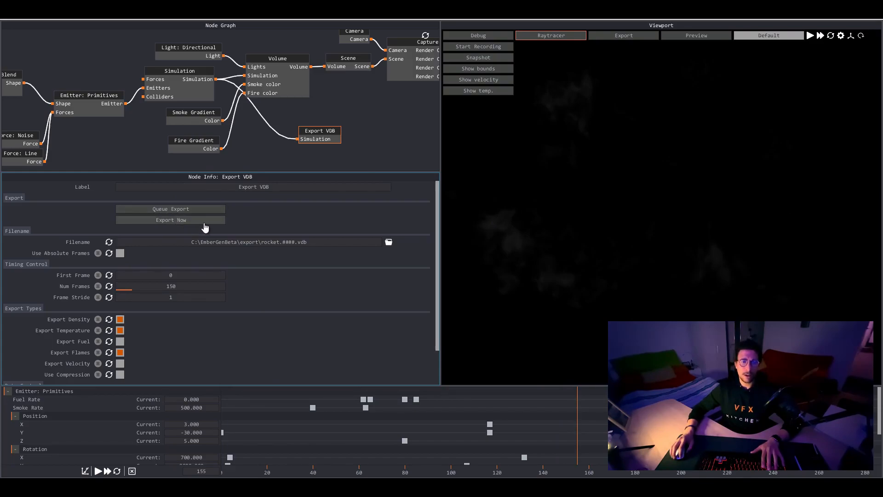
click(170, 209)
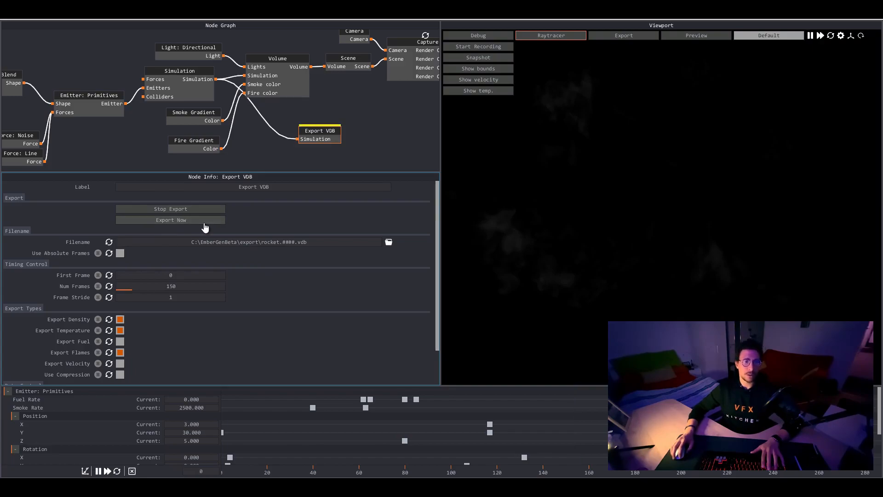
click(170, 209)
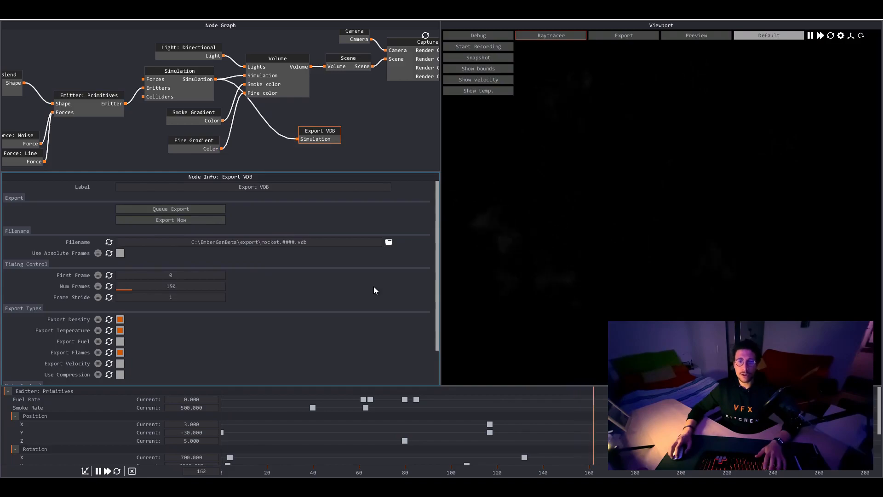
mouse_move(690, 217)
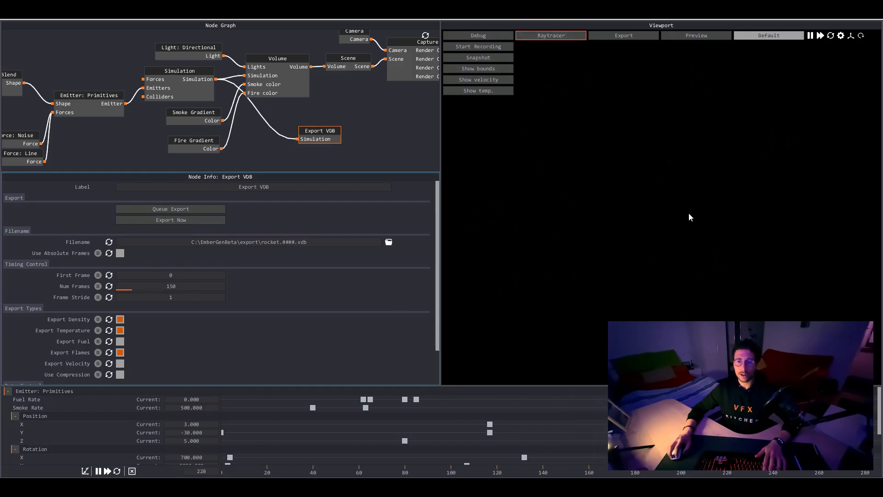
mouse_move(654, 204)
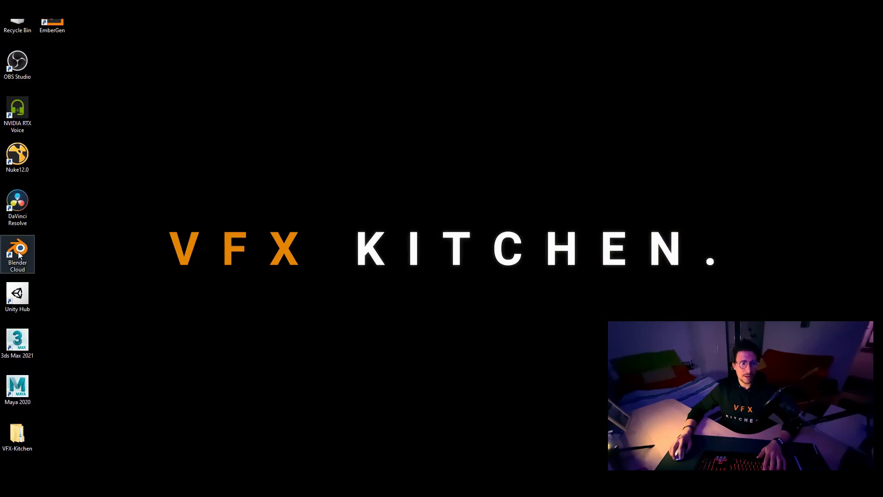
mouse_move(555, 249)
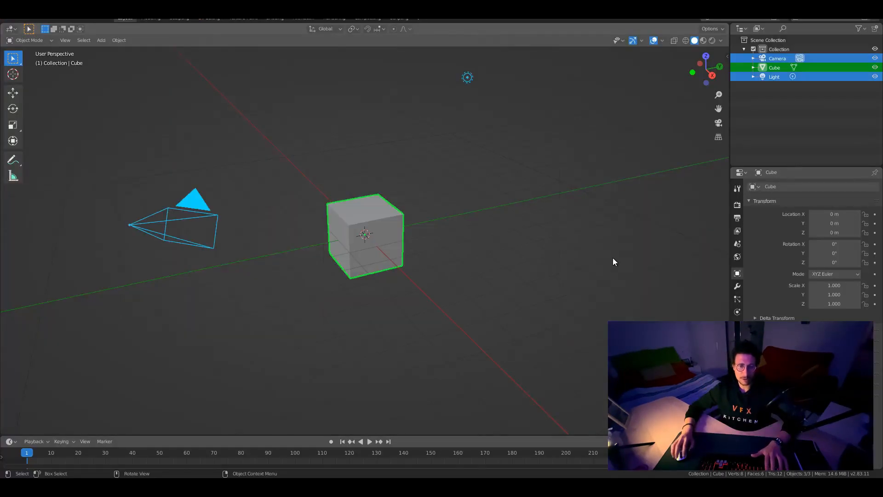
Delete the default cube, camera and light with X
key(x)
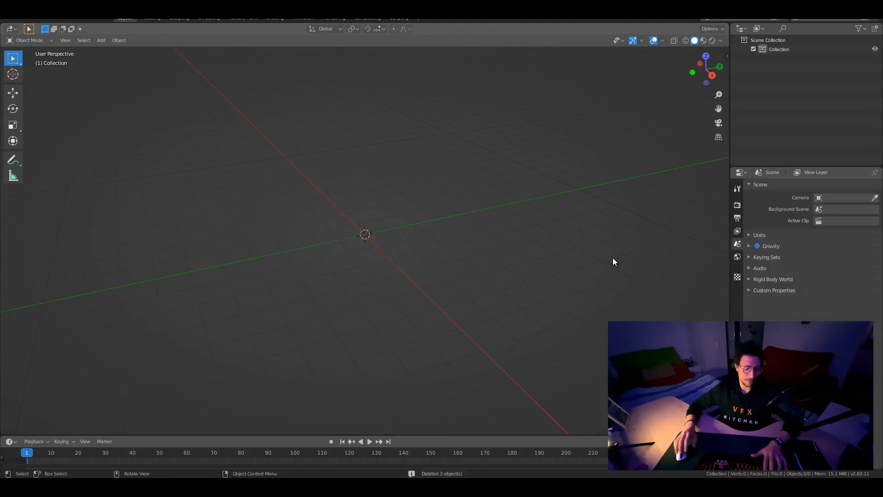
mouse_move(544, 296)
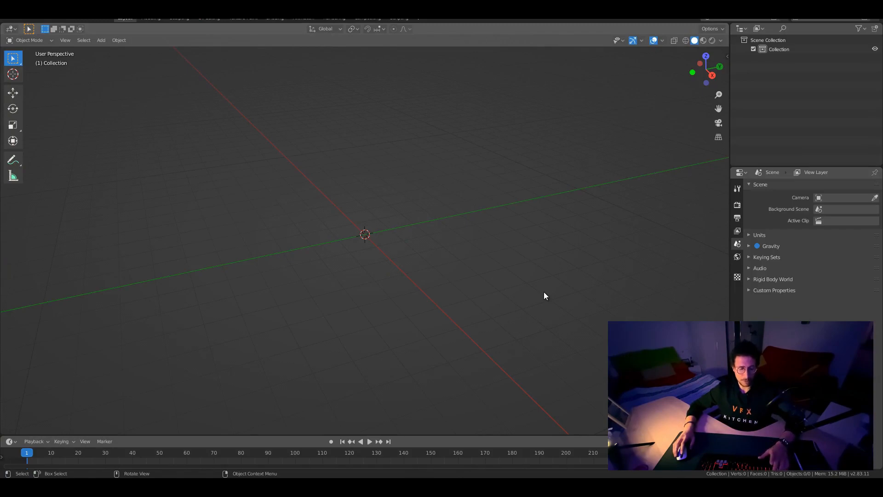
mouse_move(522, 276)
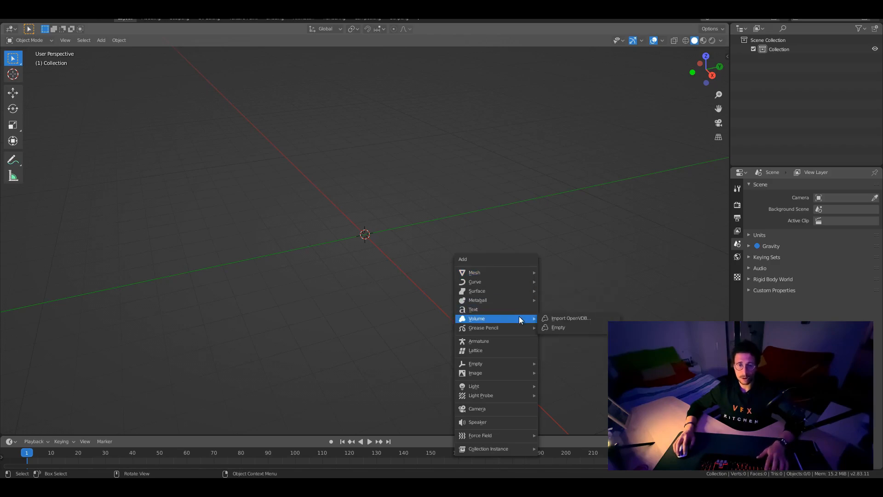
Import every rocket.####.vdb frame from the export folder as an OpenVDB volume
click(569, 317)
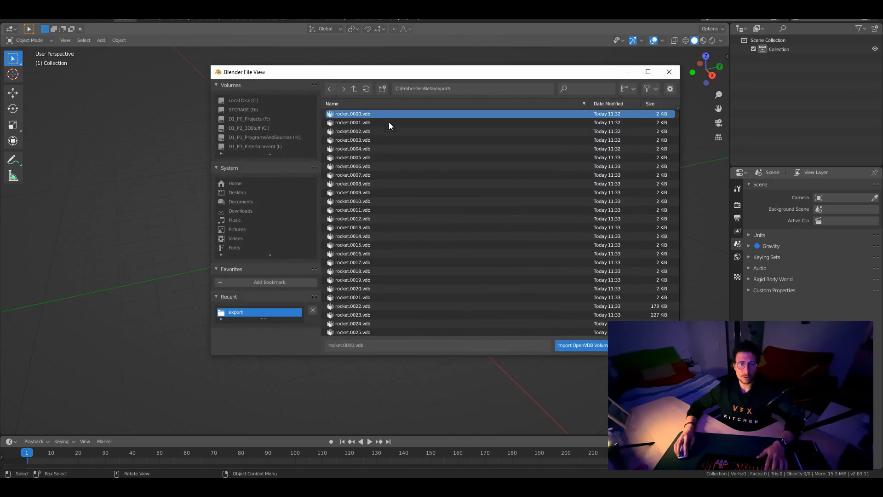
scroll(down, 3)
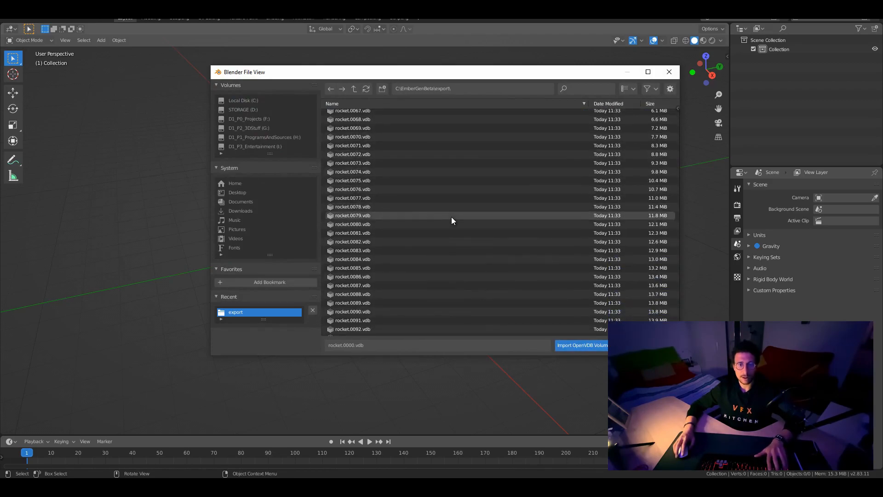
scroll(down, 3)
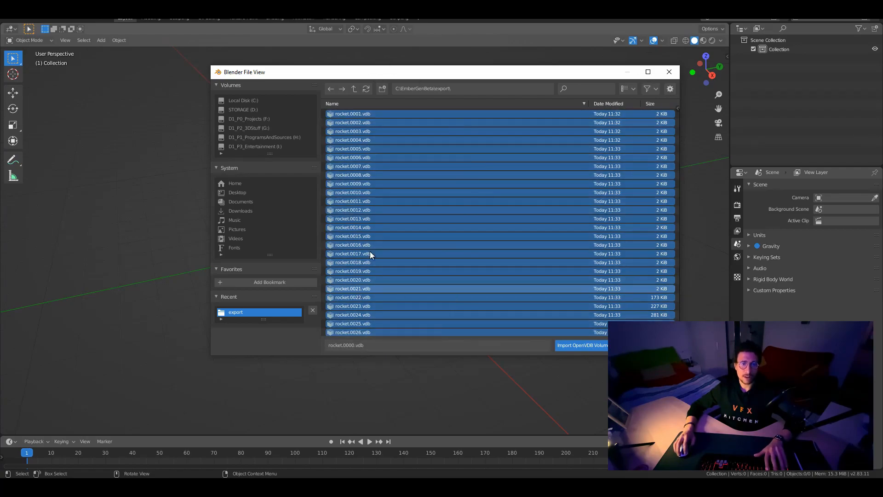
mouse_move(433, 277)
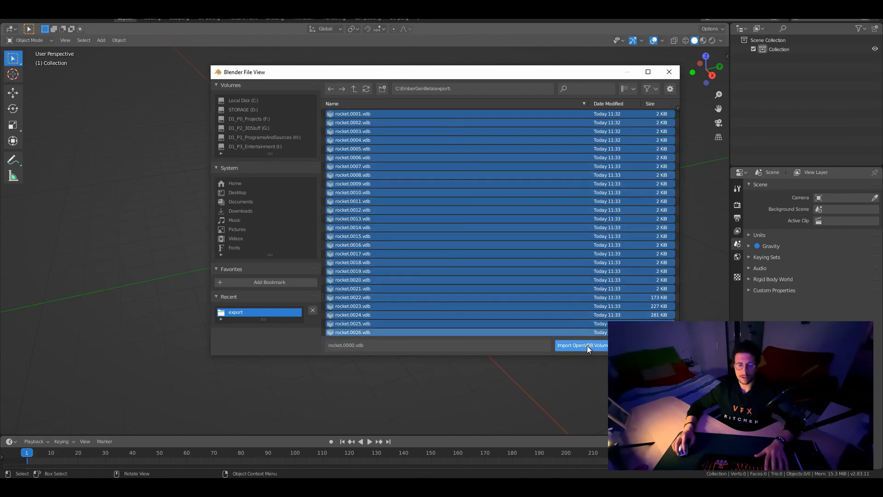
click(582, 345)
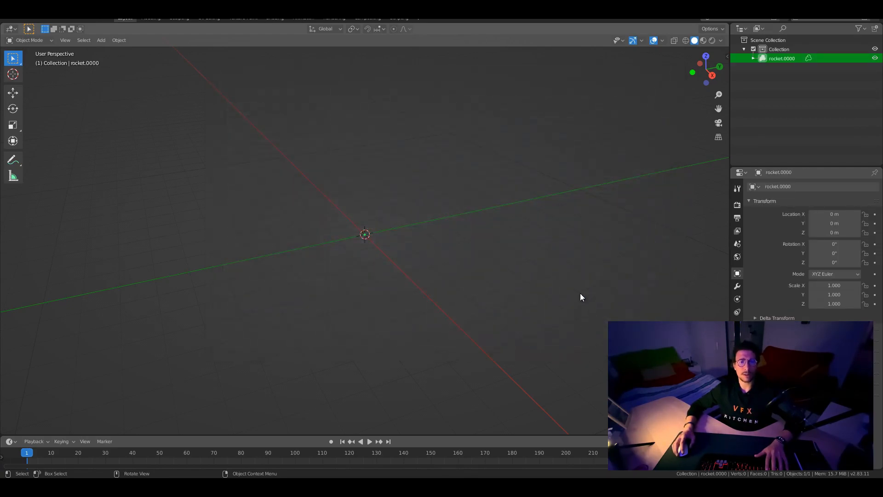
mouse_move(528, 286)
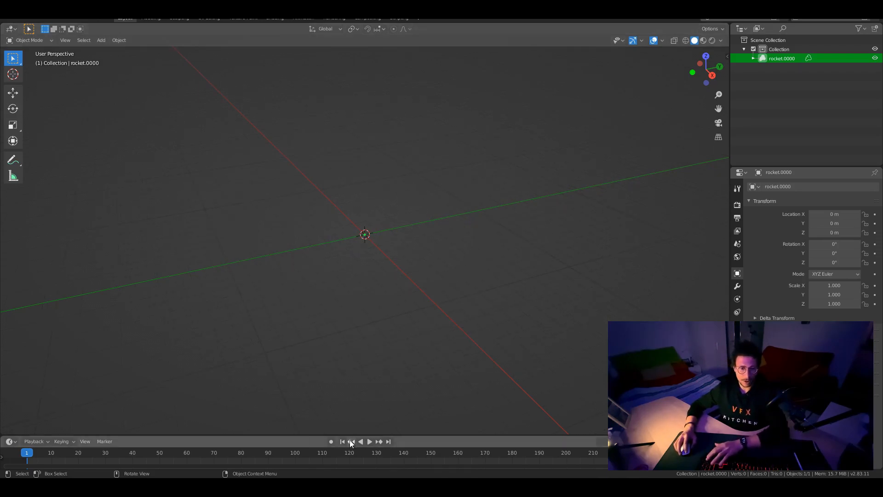
Play the rocket volume animation to around frame 82, then pause
click(369, 442)
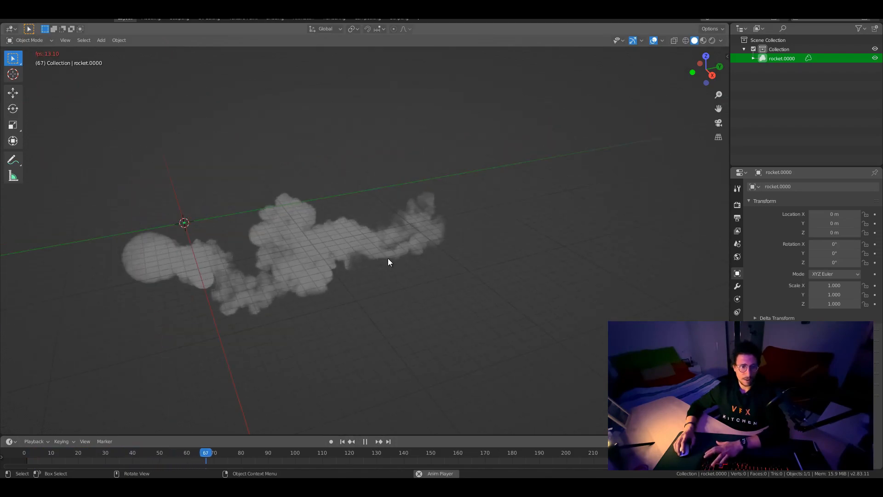
click(365, 441)
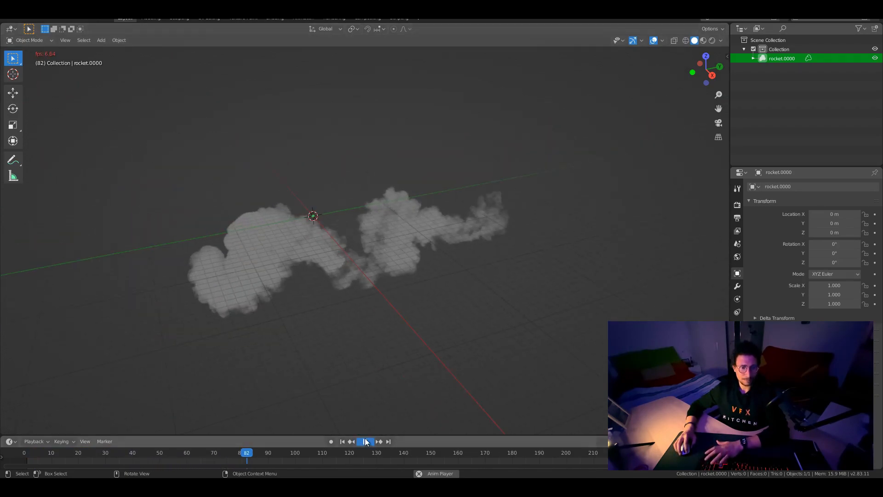
click(365, 441)
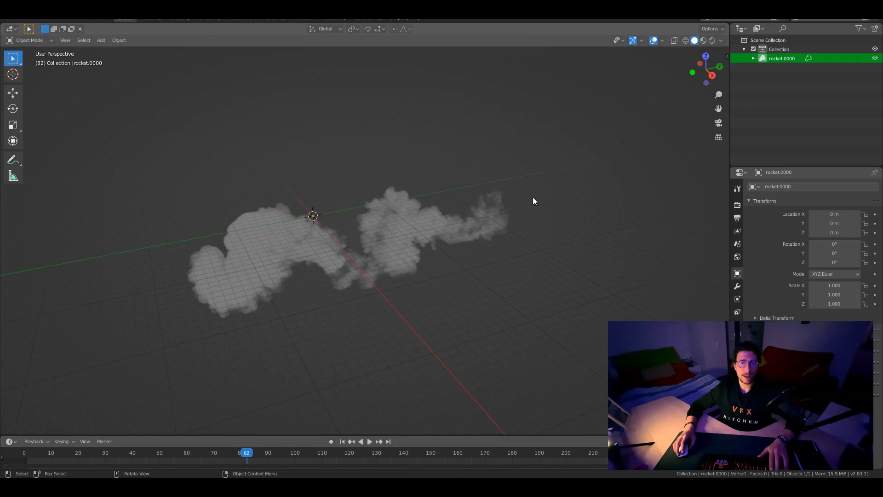
mouse_move(333, 133)
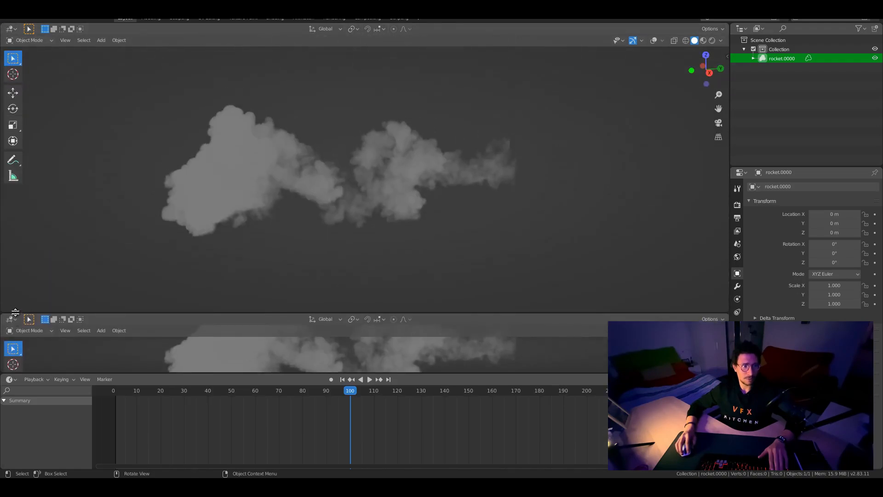
Make the lower area a Shader Editor and render with Cycles on GPU Compute
click(11, 319)
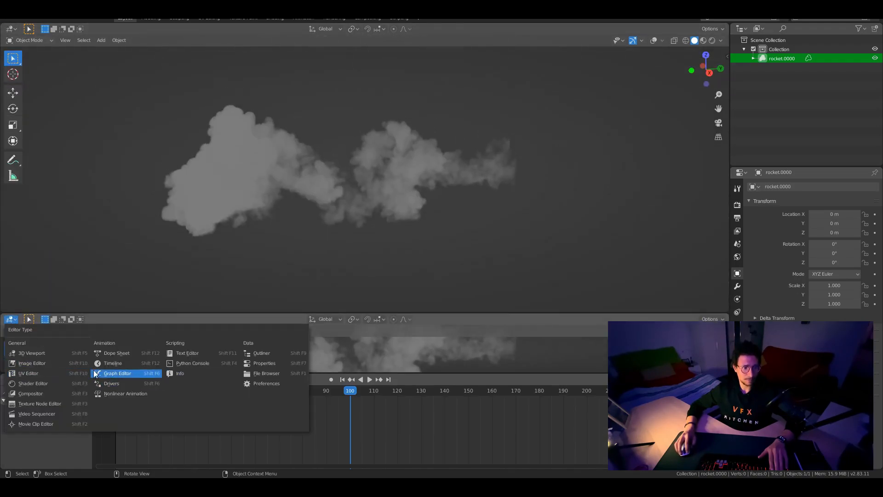
click(112, 363)
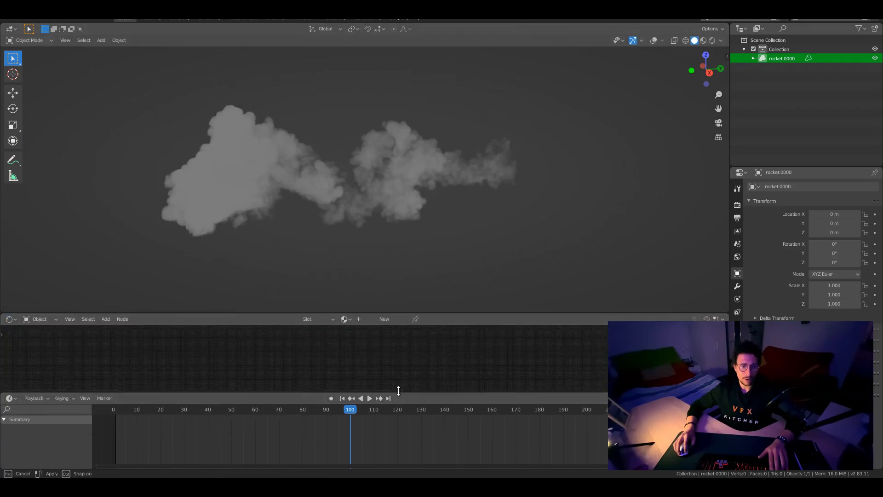
click(736, 205)
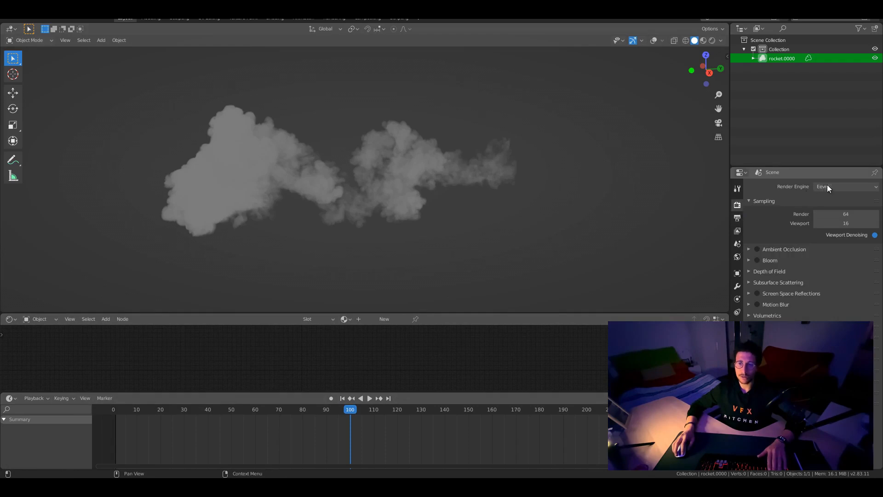
click(845, 187)
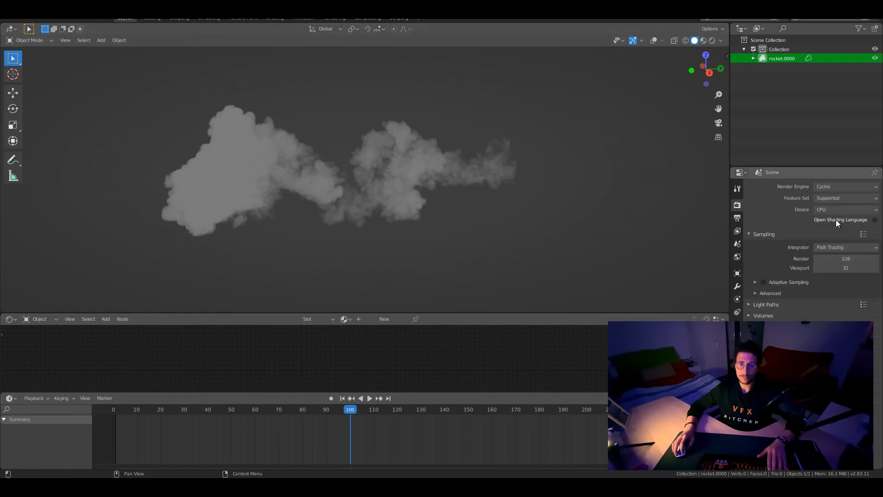
click(845, 208)
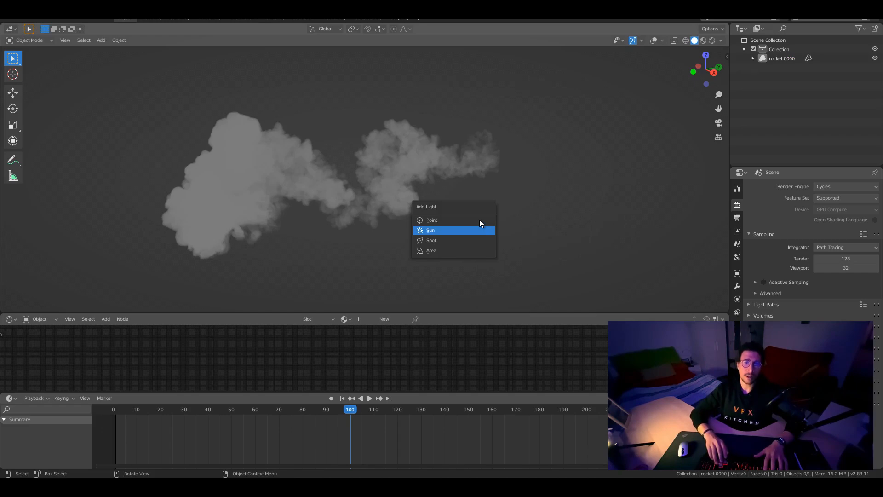
Add a Sun light to the scene, then reselect the rocket smoke volume
click(430, 230)
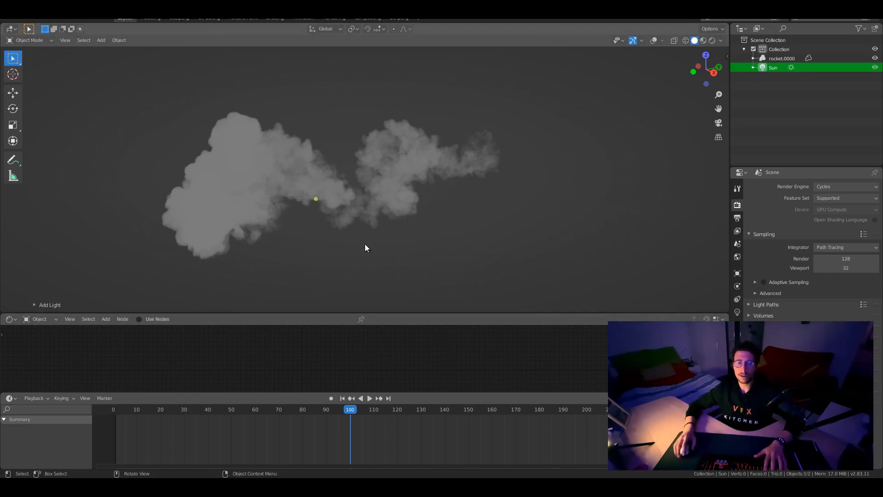
click(781, 58)
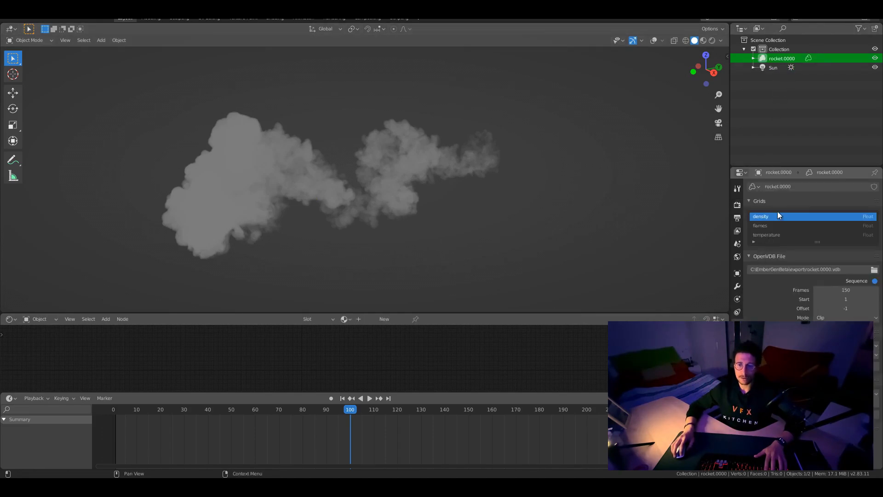
mouse_move(787, 237)
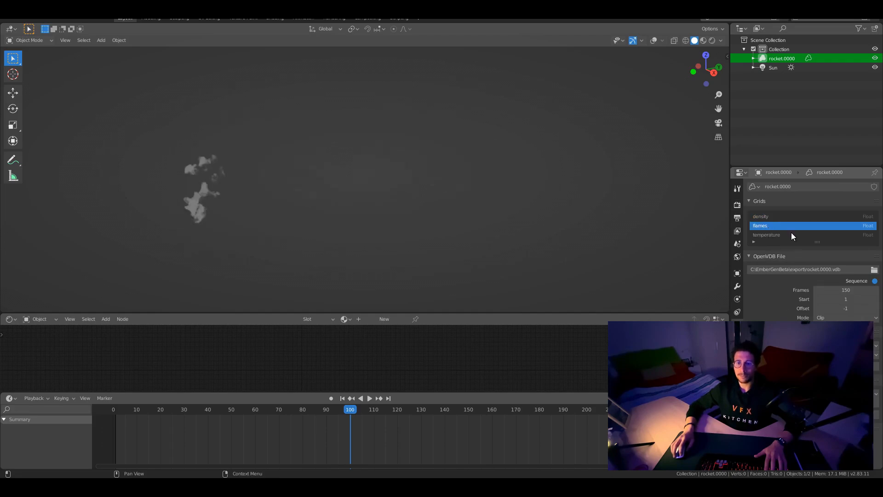
mouse_move(778, 237)
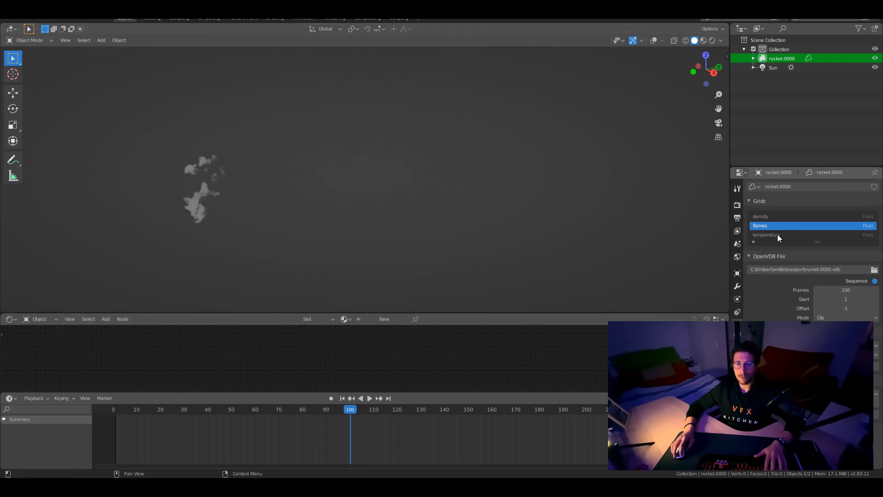
Preview the temperature grid, stop playback, then display the flames grid at frame 84
click(777, 235)
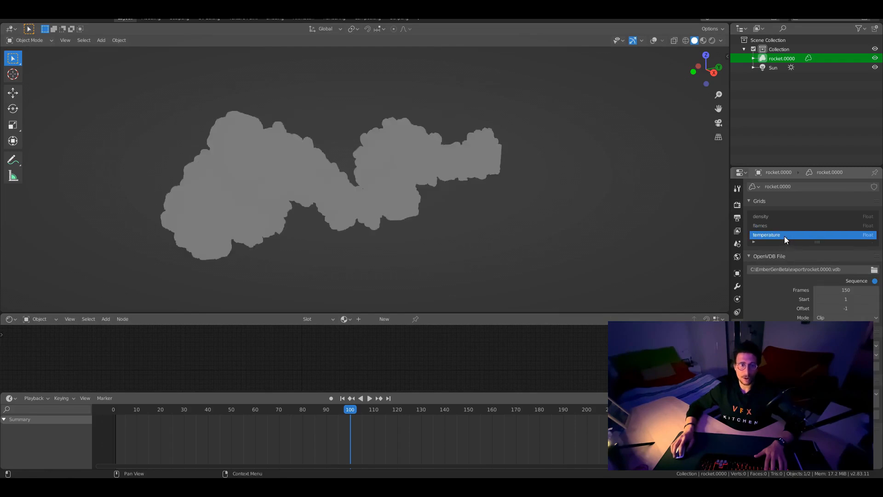
mouse_move(780, 236)
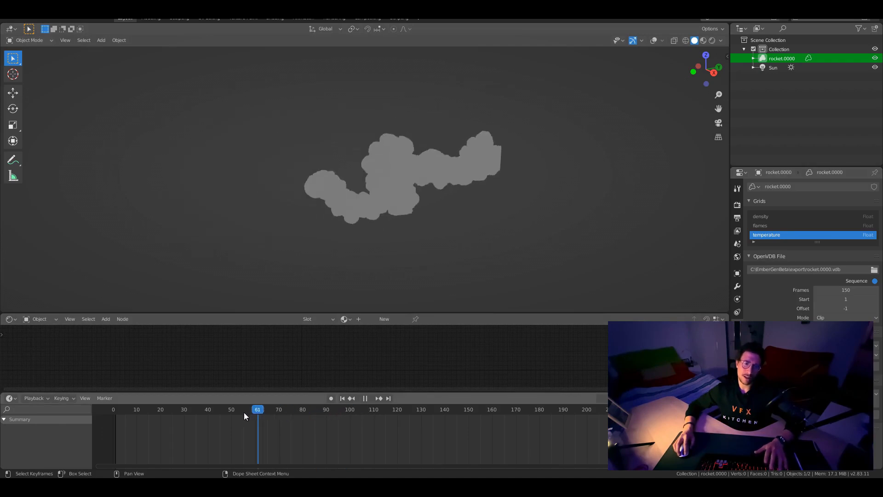
click(539, 408)
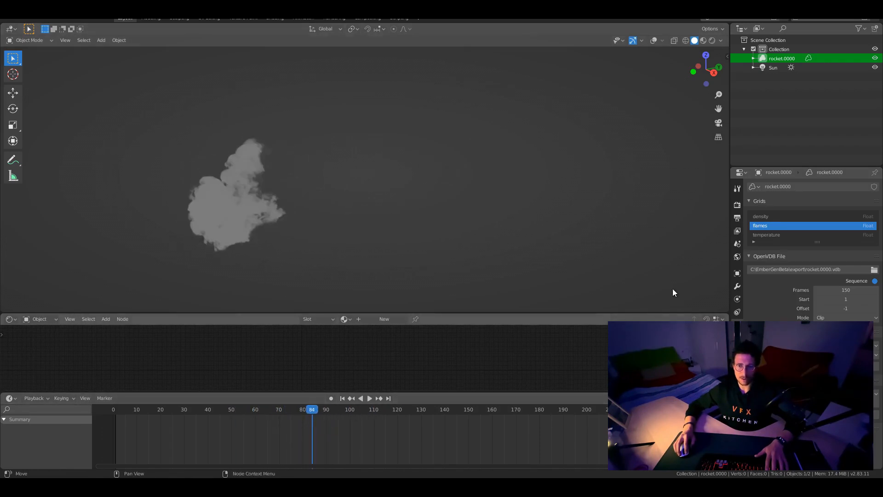
click(777, 216)
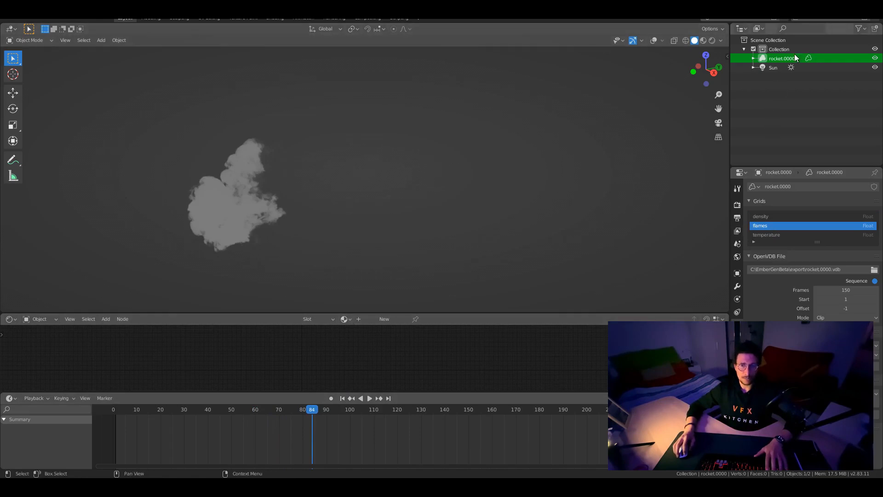
With rocket.0000 selected, preview its volume material in Rendered viewport shading
click(383, 319)
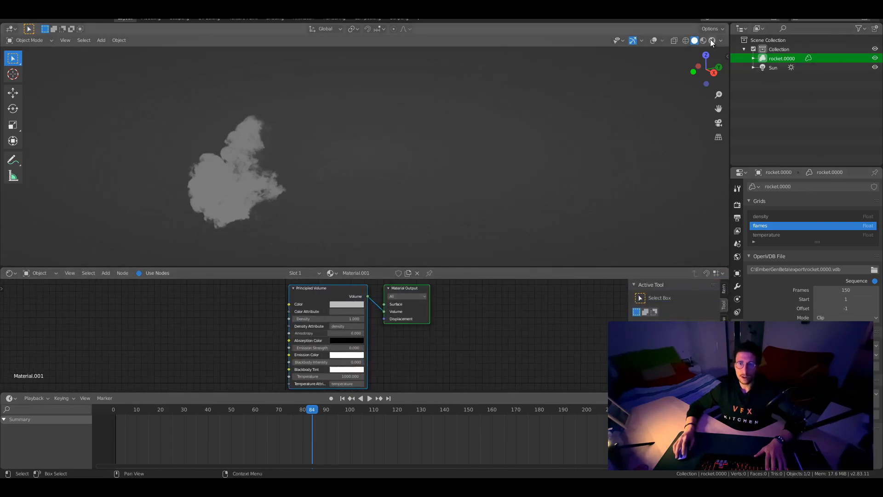
click(699, 40)
text(flames)
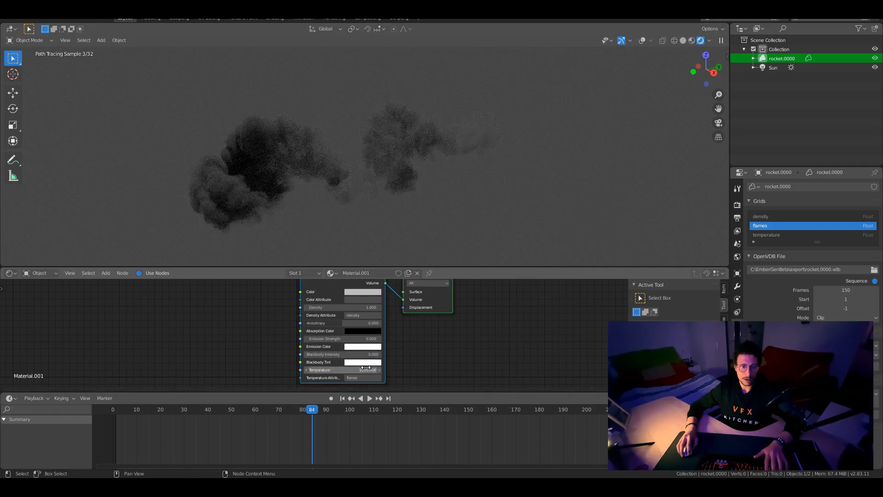
Enable blackbody emission, set Temperature to 2000, and raise the smoke Density
double_click(341, 354)
text(1.000)
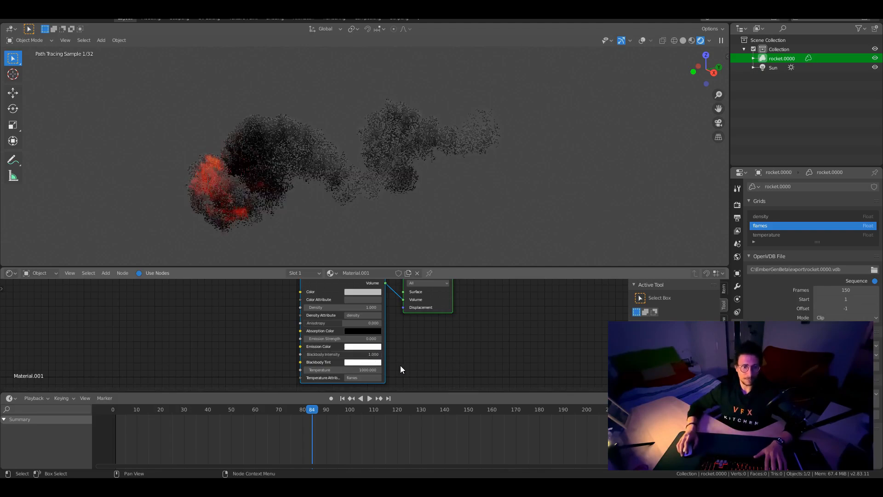
drag(366, 169, 367, 188)
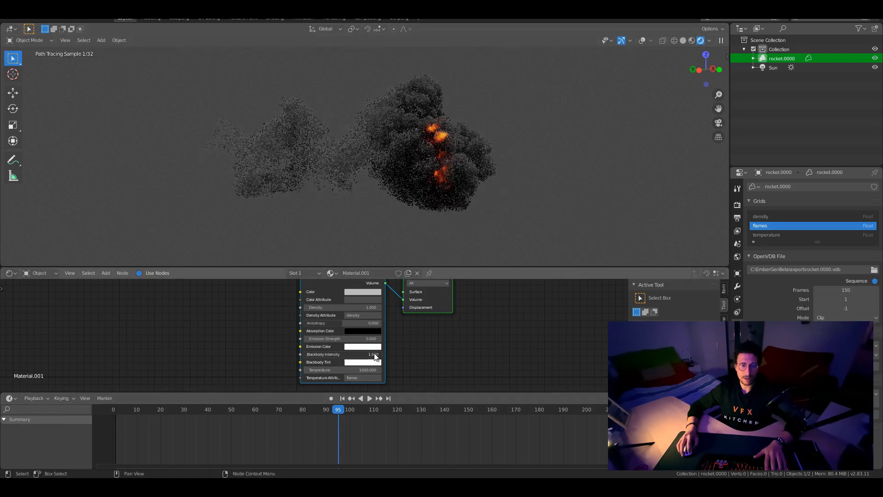
click(341, 370)
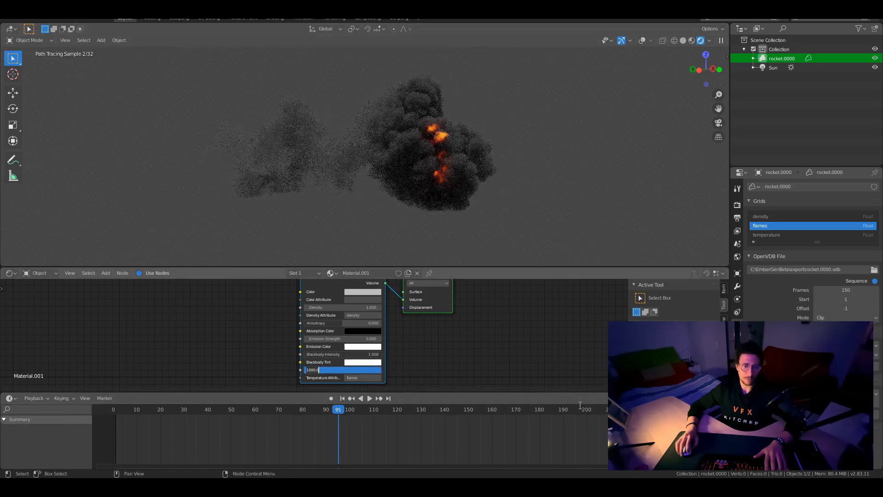
text(2000)
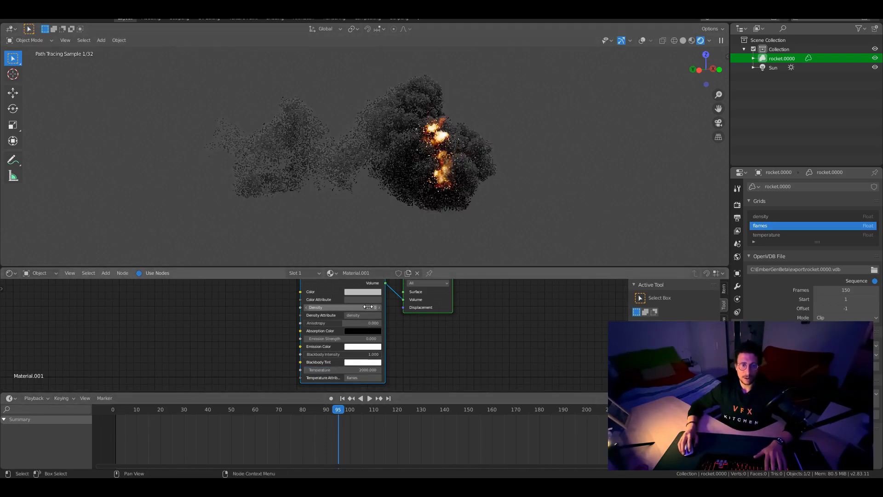
double_click(341, 306)
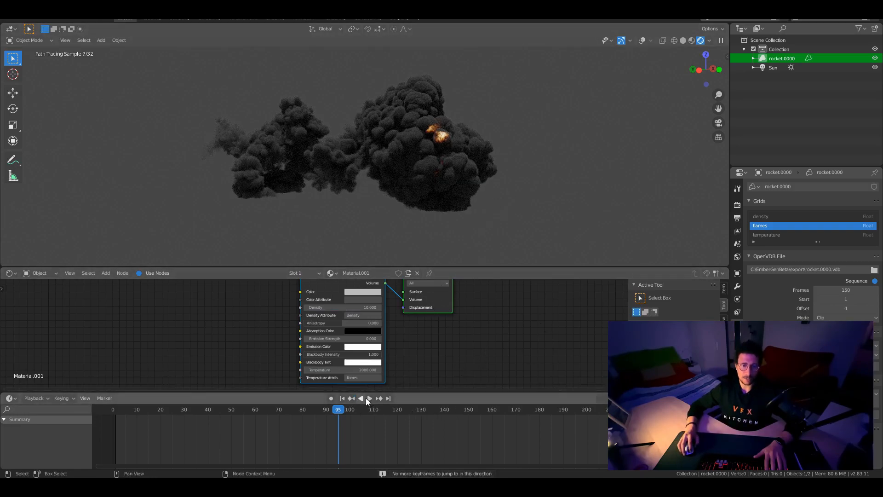
Play, pause and resume the rendered explosion animation, reaching about frame 105
click(369, 399)
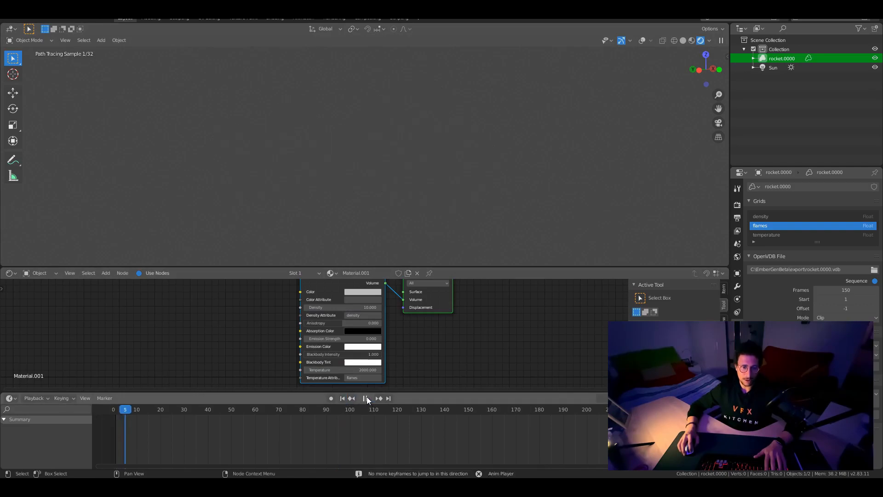
click(364, 398)
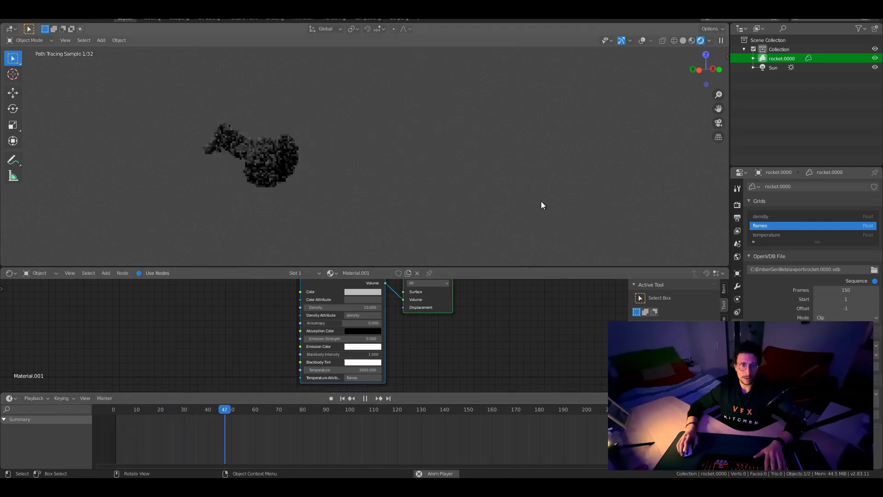
click(370, 399)
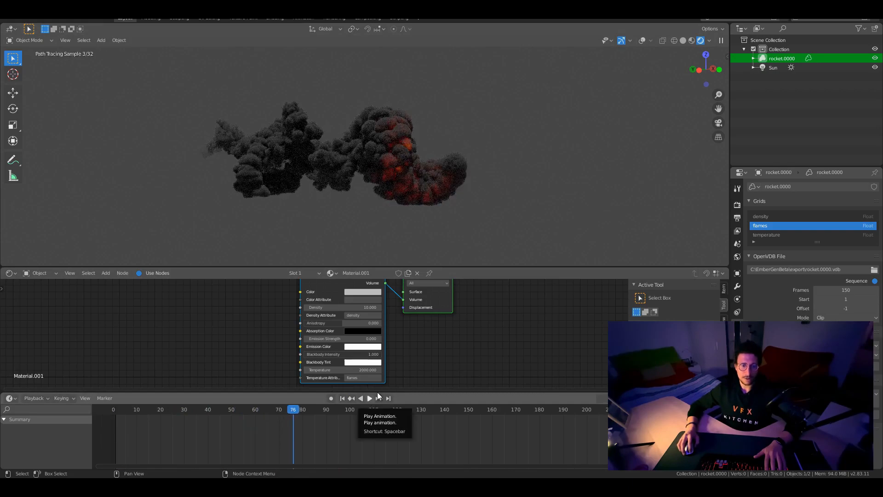
click(368, 398)
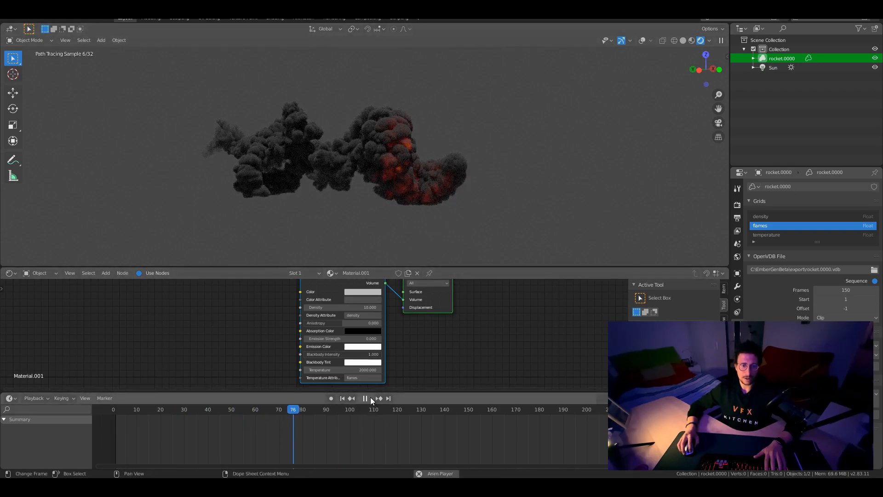
click(365, 398)
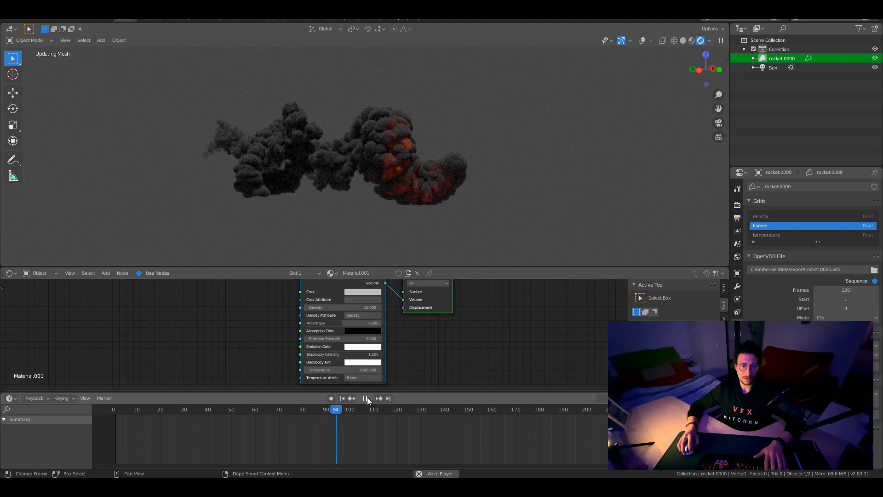
click(369, 398)
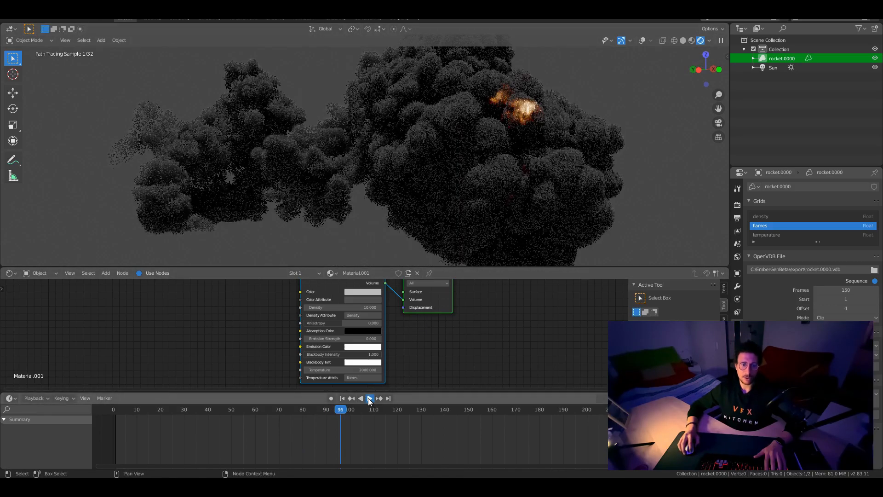
click(369, 398)
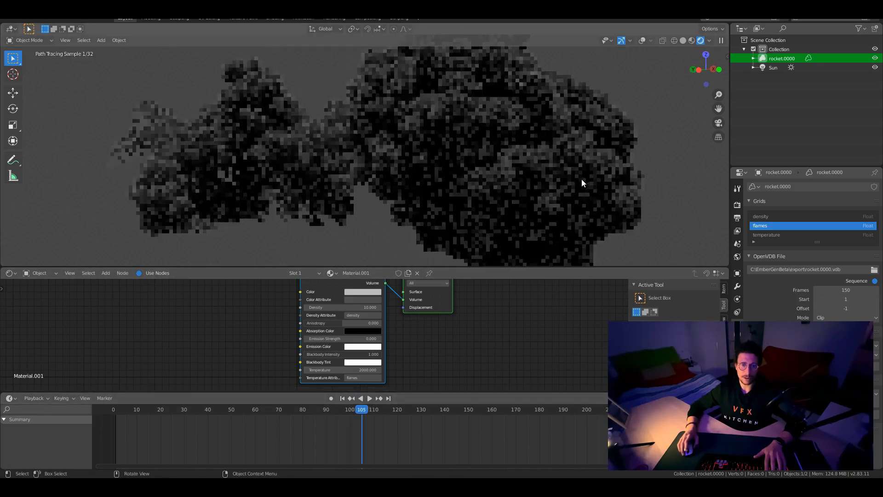